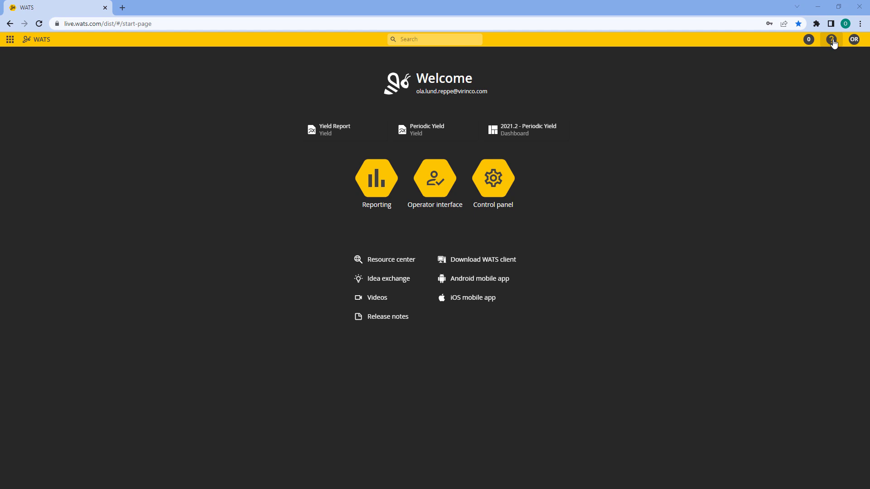
Step: Open the WATS API documentation from the help menu in a new tab
click(832, 39)
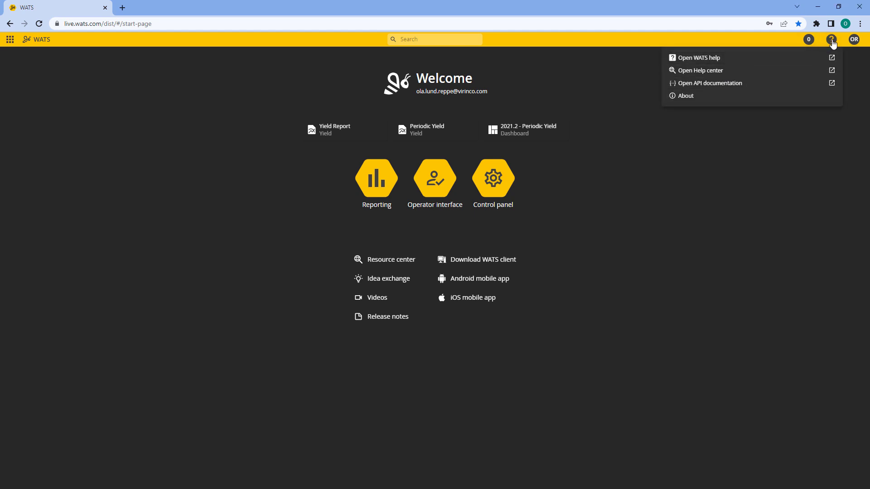
click(711, 83)
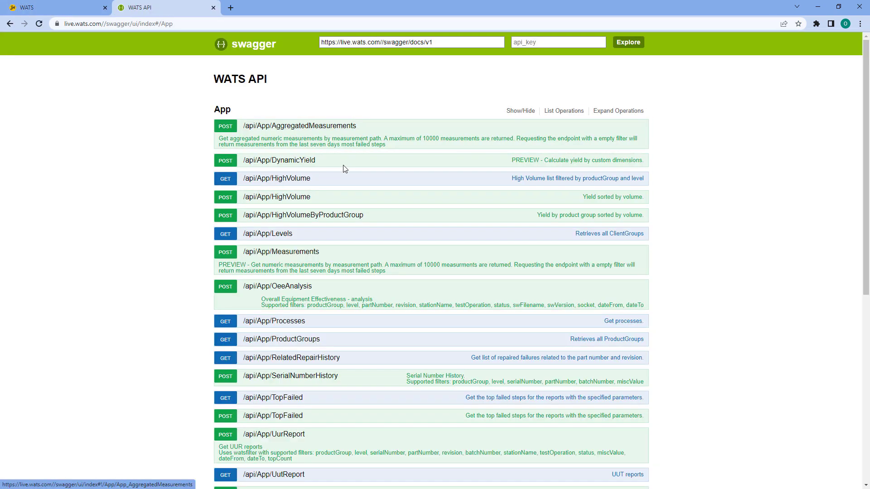
mouse_move(280, 160)
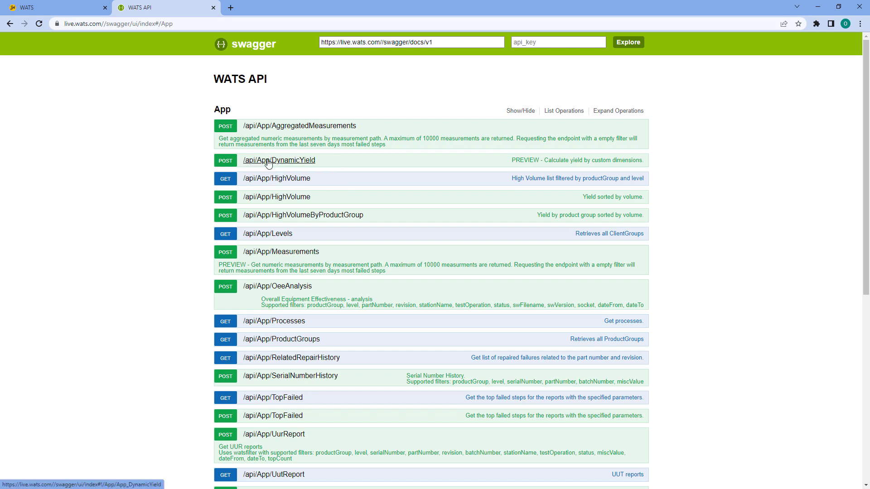
Step: Expand POST /api/App/DynamicYield and set its filter body to "topCount": "20"
click(279, 160)
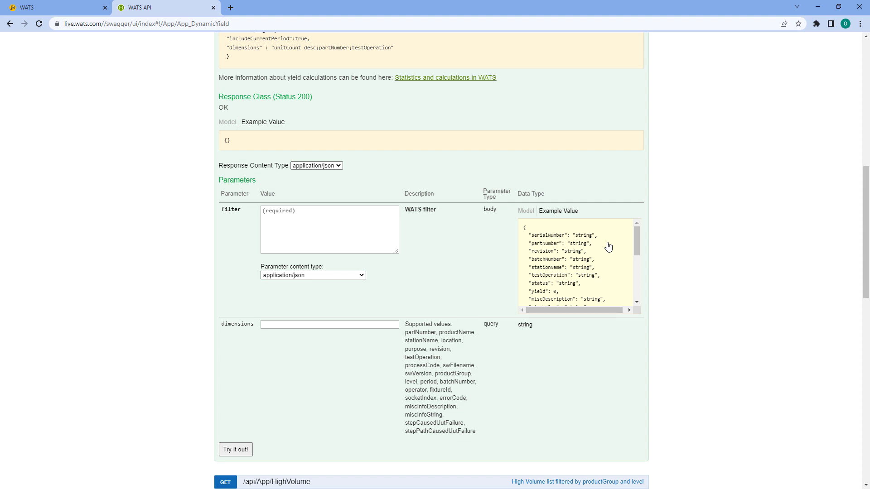
mouse_move(522, 170)
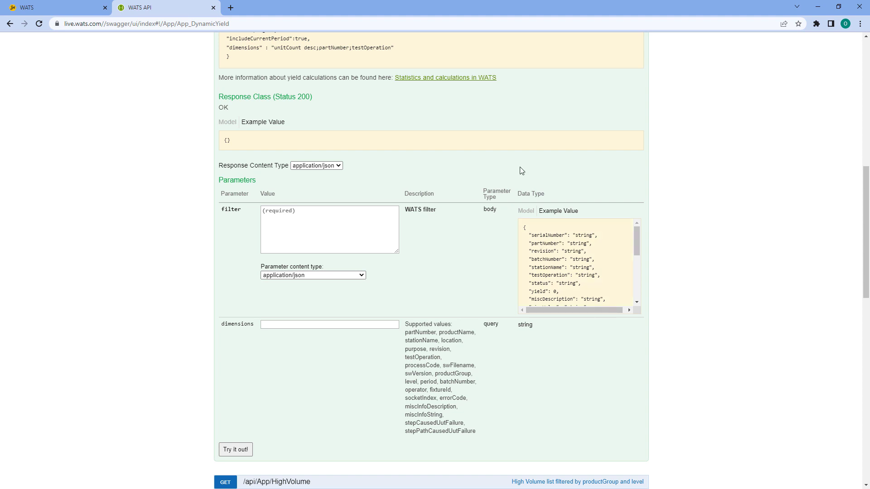
mouse_move(479, 179)
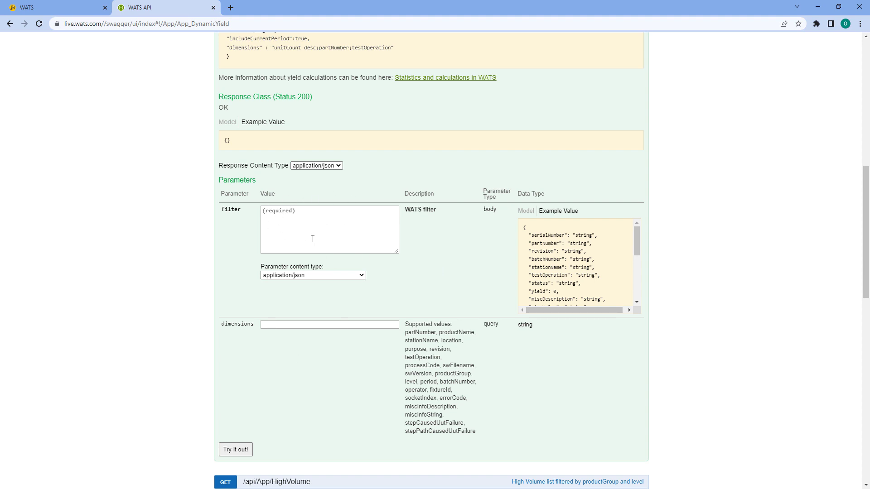
mouse_move(271, 325)
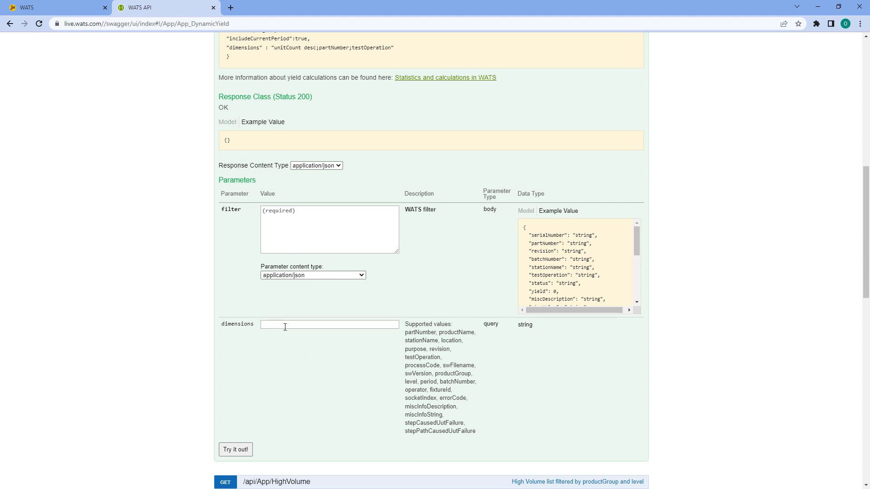
mouse_move(259, 233)
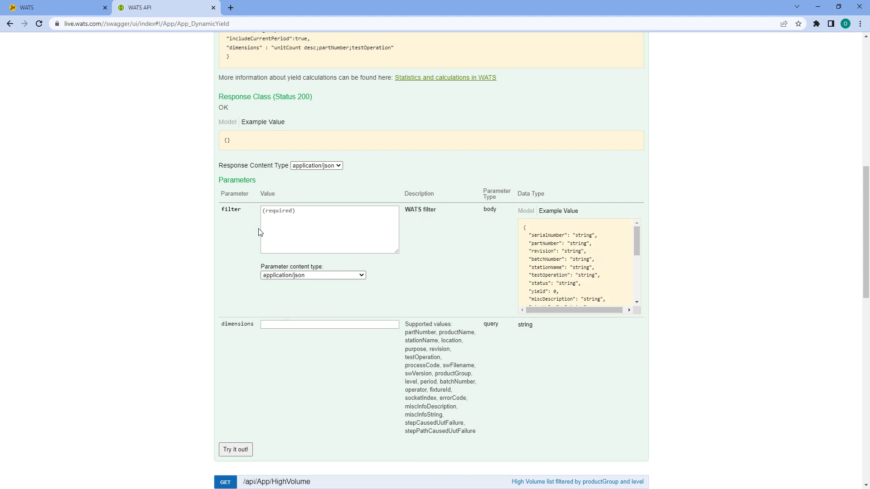
click(329, 229)
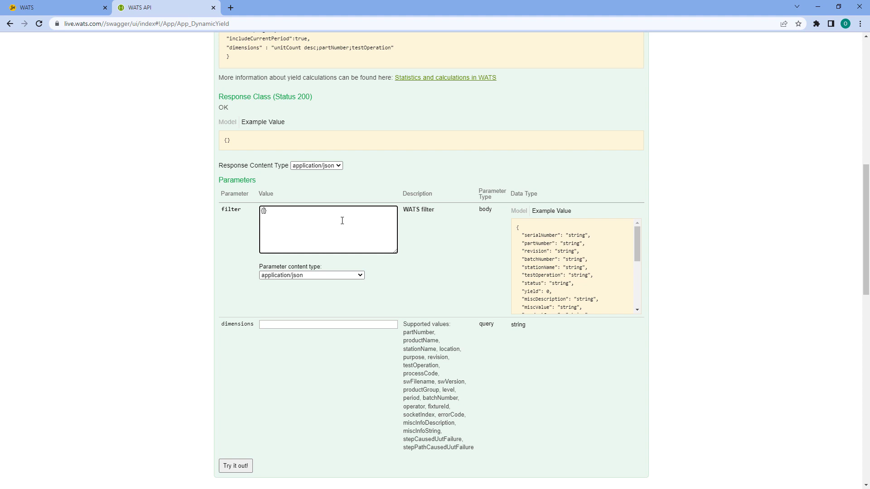
key(Enter)
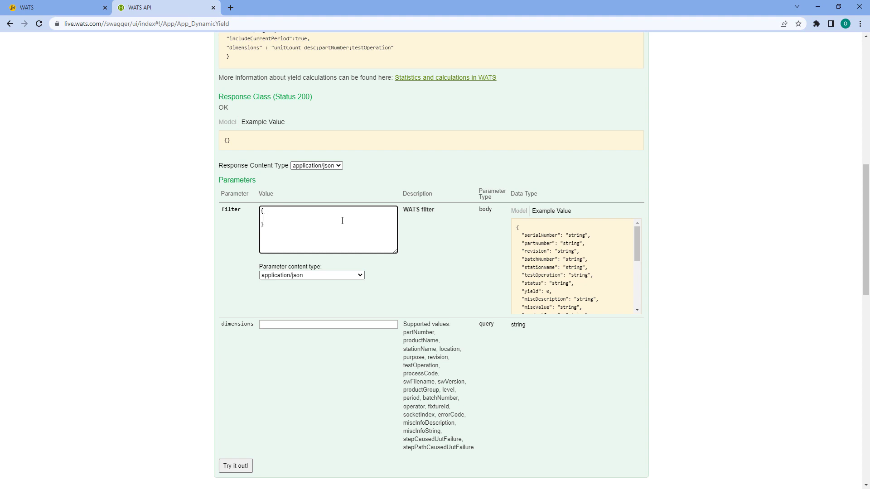
text("topCoun)
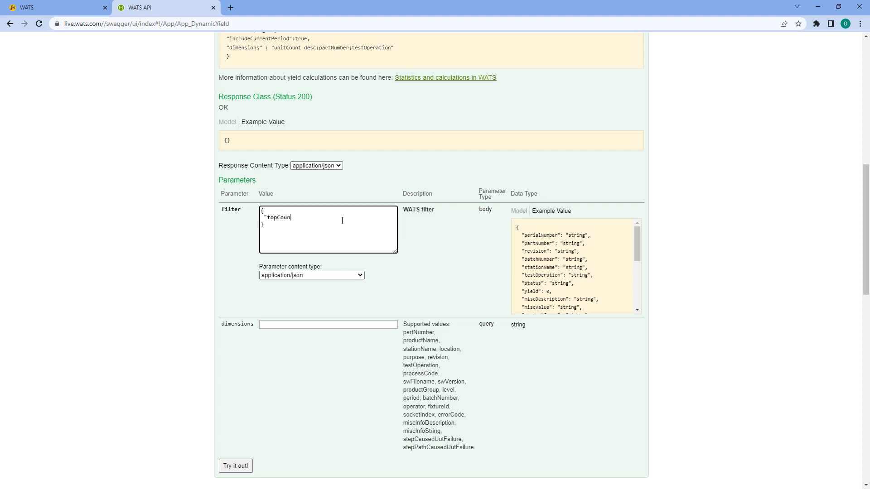
text(":)
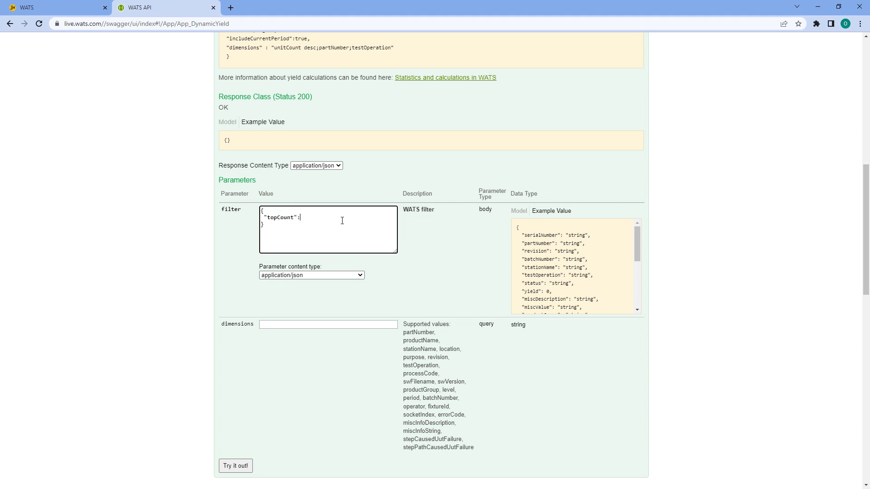
text(")
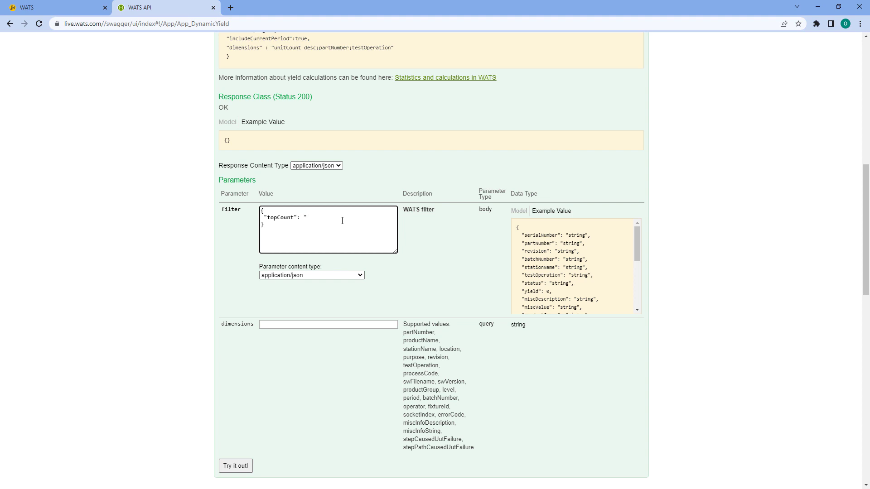
text(20)
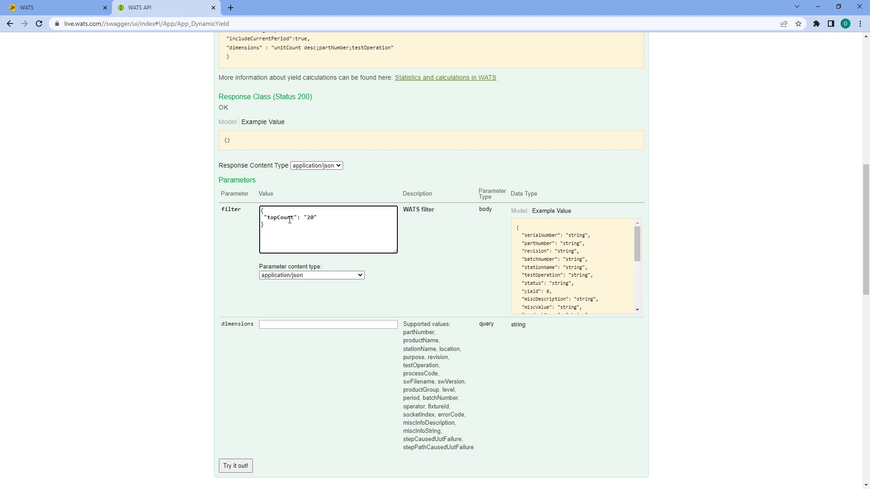
Step: Set dimensions to stationName and send the DynamicYield request
click(327, 325)
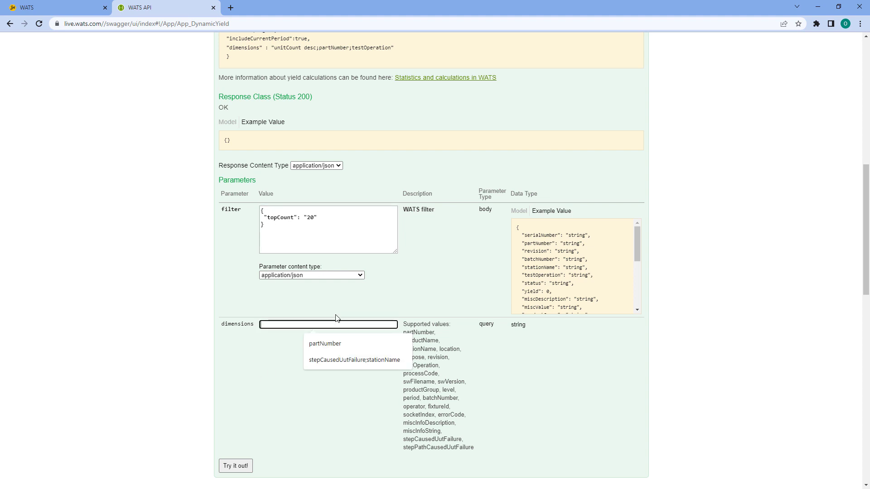
click(328, 324)
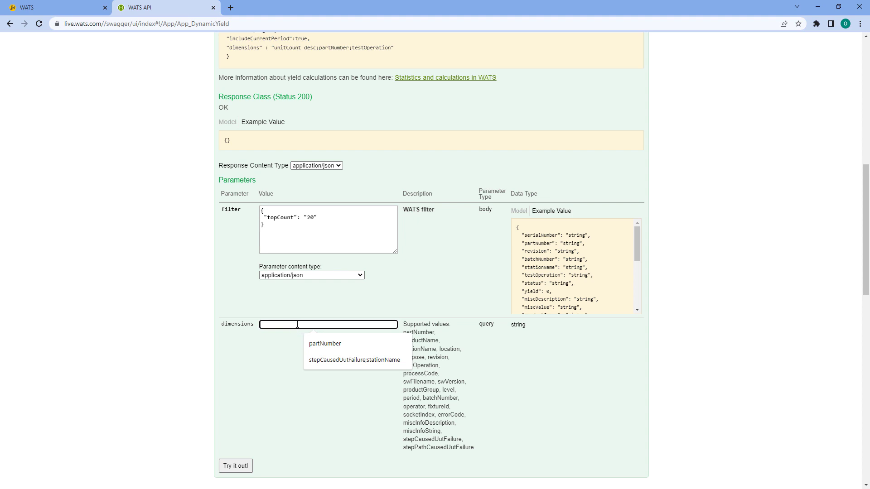
click(354, 360)
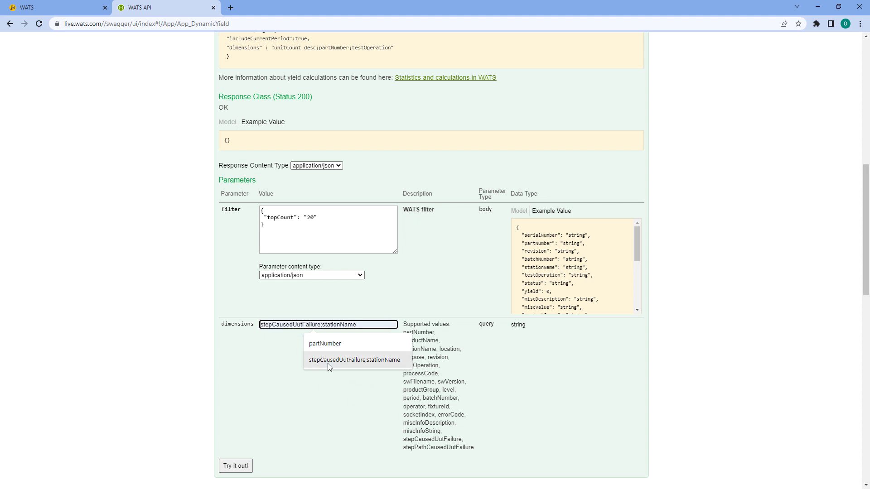
text(stationName)
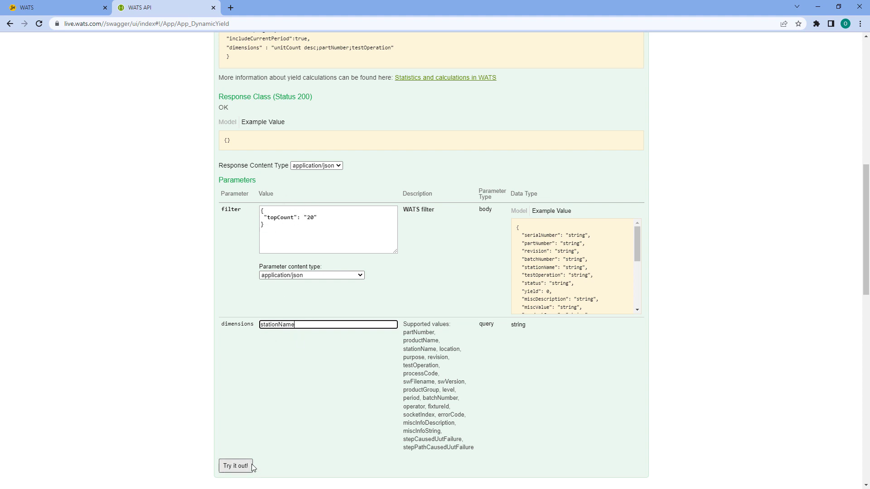
click(236, 466)
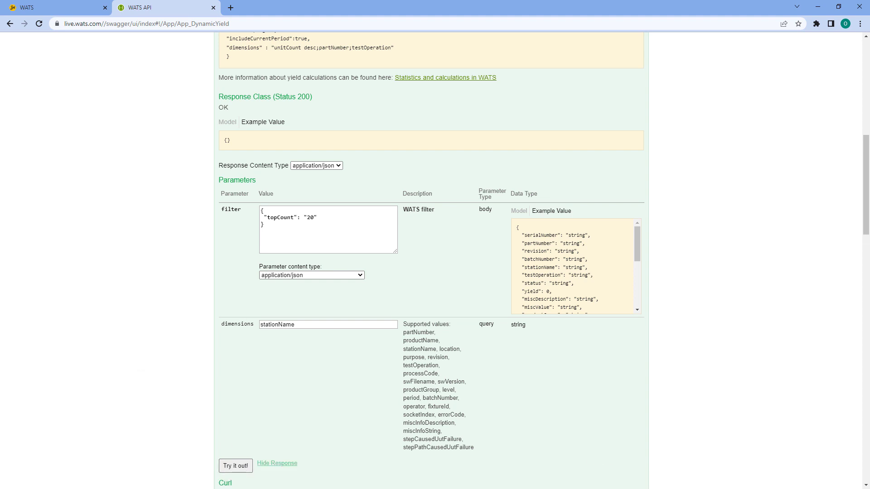
Step: Inspect the Response Body with per-station yield results and status 200
click(235, 465)
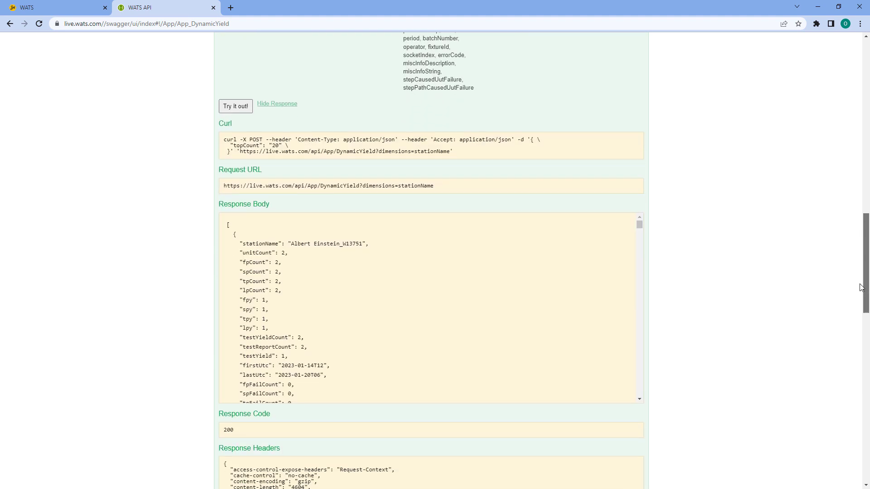
mouse_move(328, 230)
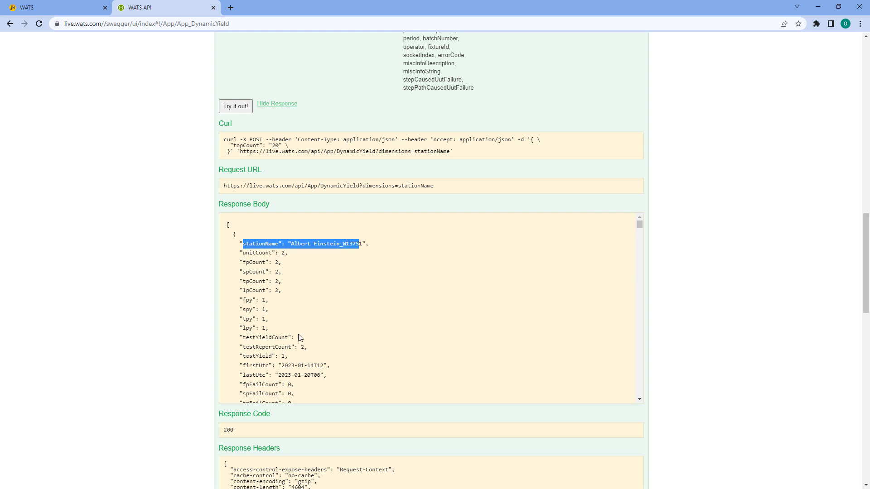
double_click(326, 244)
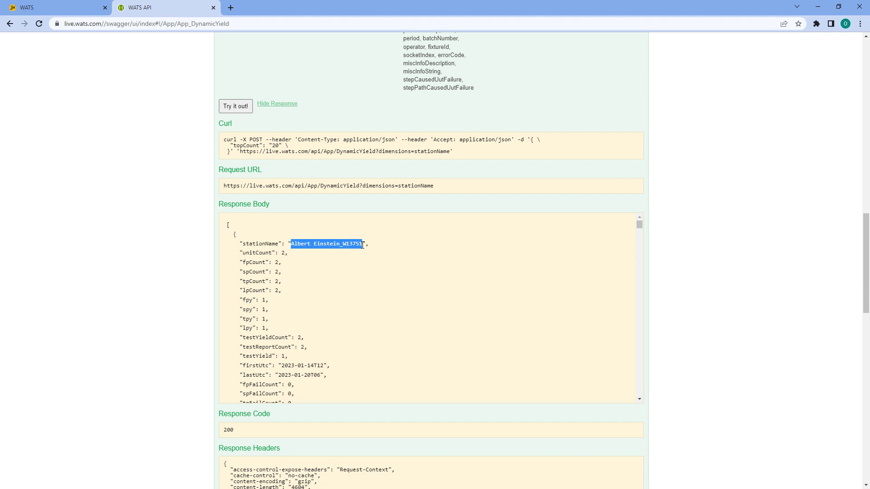
scroll(down, 3)
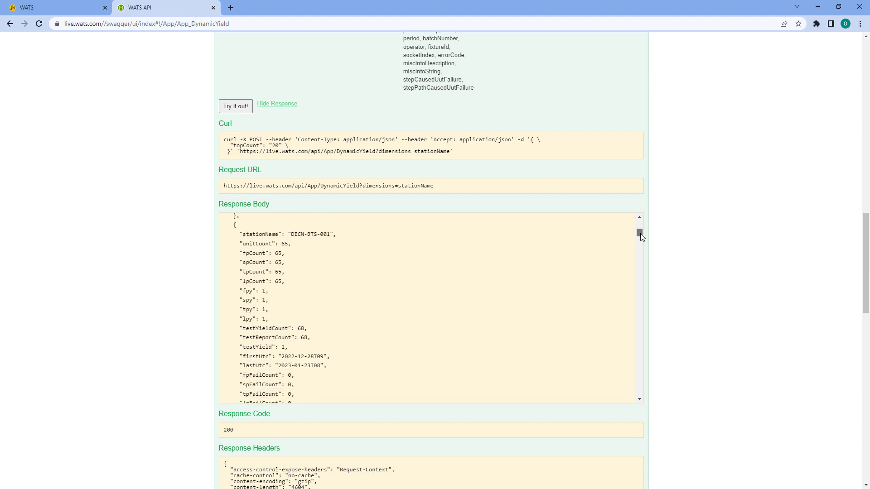
double_click(300, 234)
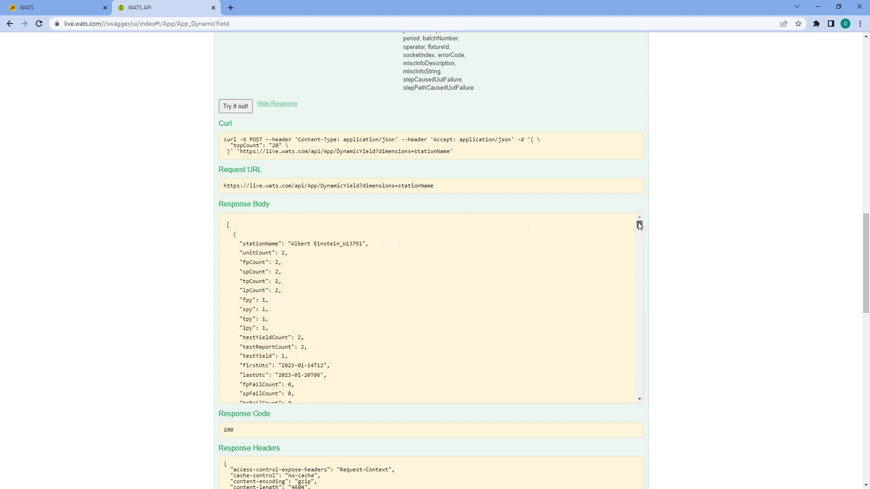
mouse_move(408, 318)
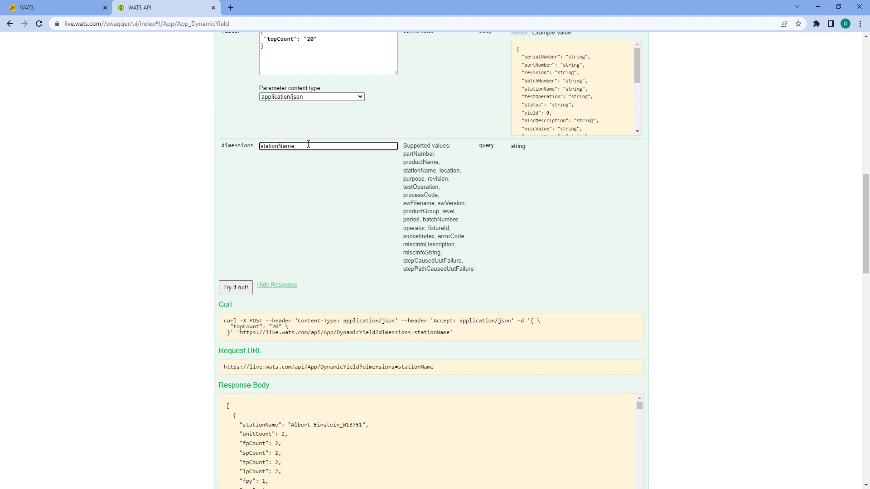
Step: Try ;operator after stationName, then replace the dimensions value with productName
text(o)
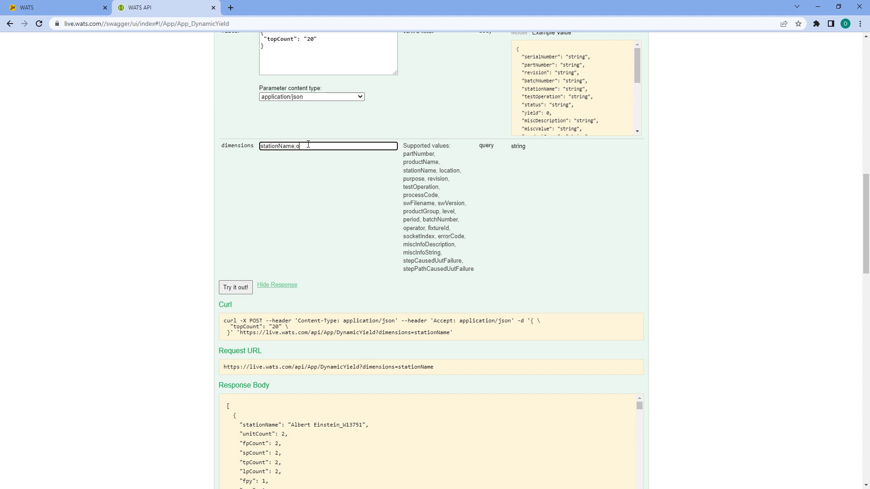
text(operator)
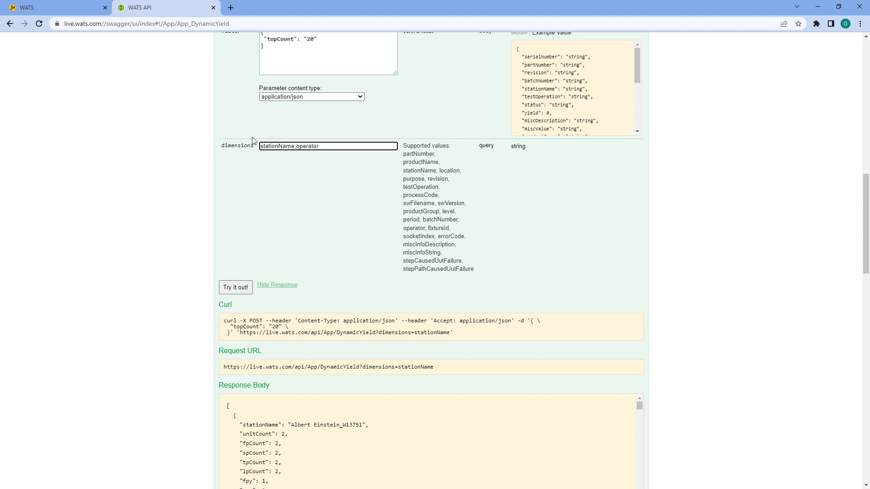
mouse_move(309, 225)
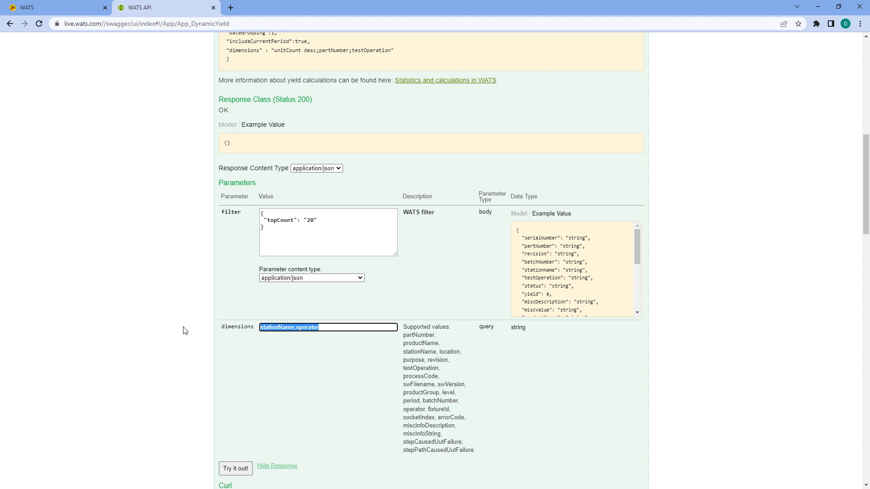
text(productName)
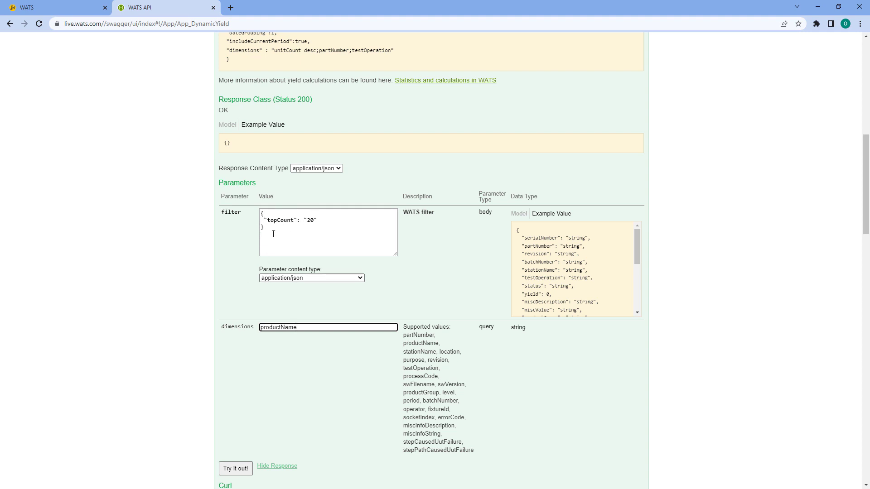
mouse_move(852, 198)
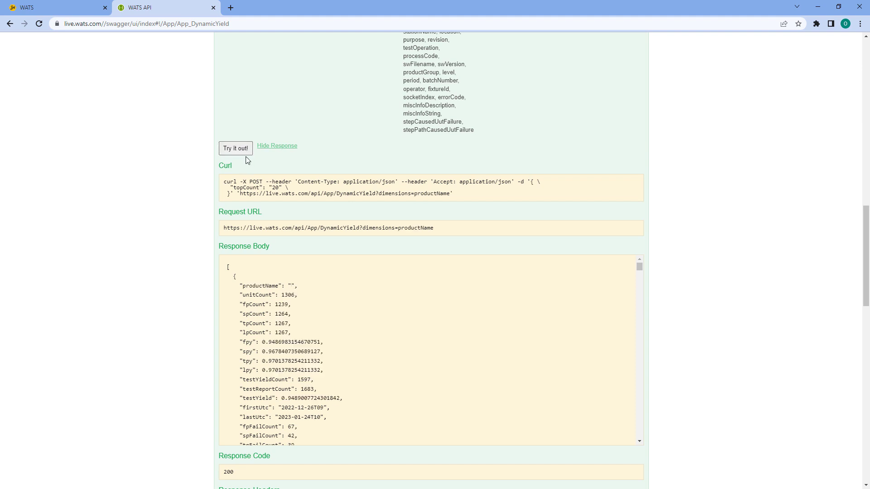
mouse_move(224, 248)
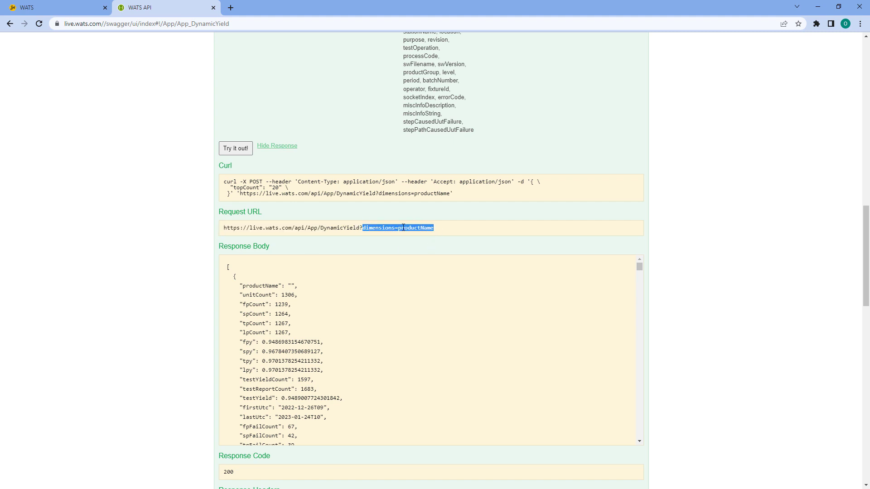
mouse_move(703, 266)
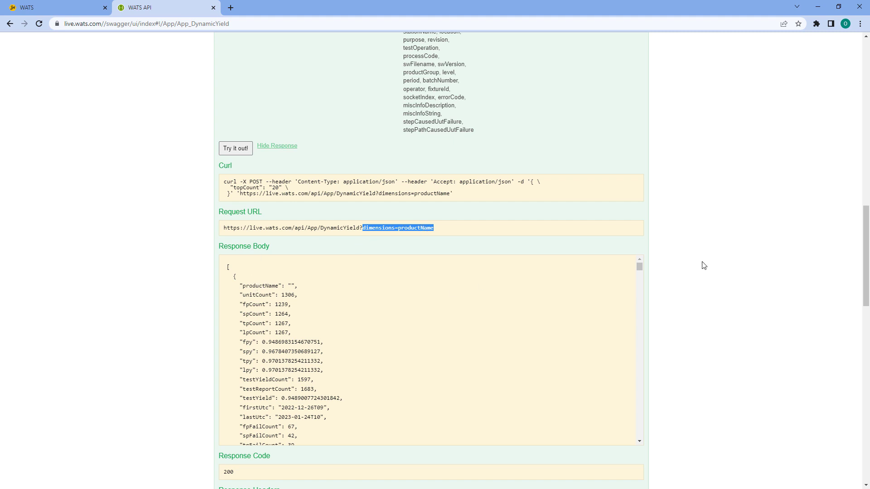
Step: Select and copy the full Request URL of the productName DynamicYield query
scroll(down, 3)
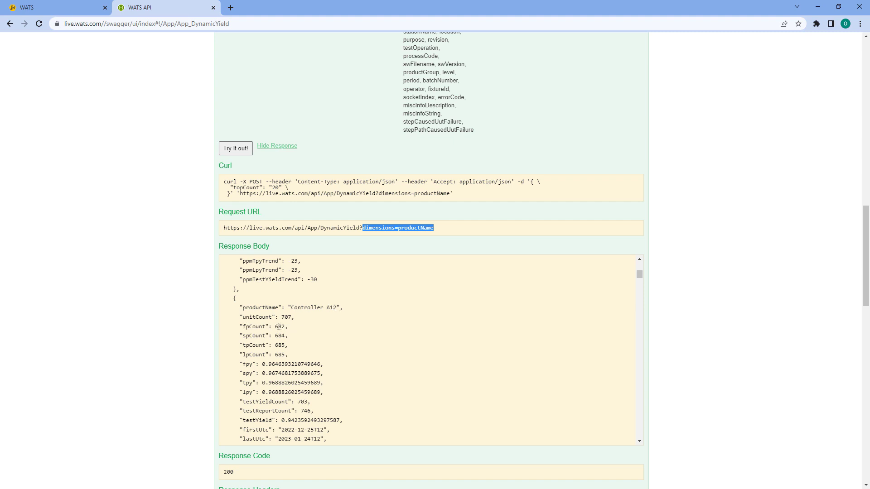
mouse_move(288, 337)
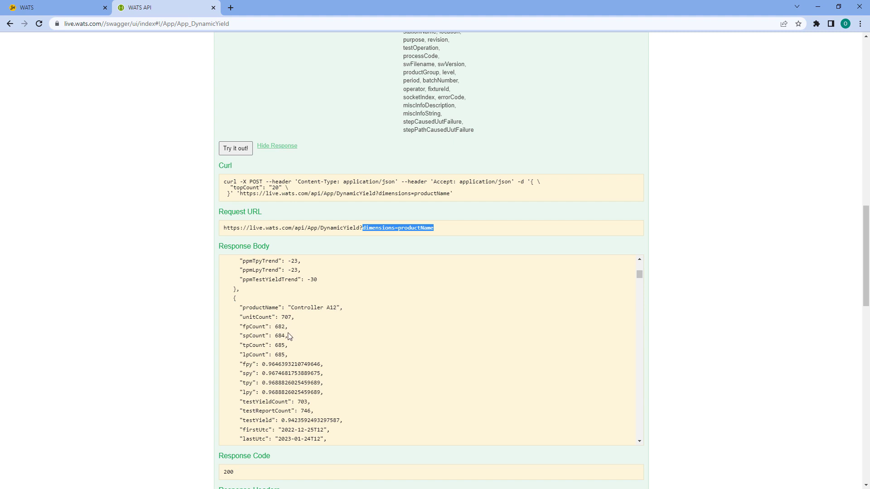
mouse_move(864, 269)
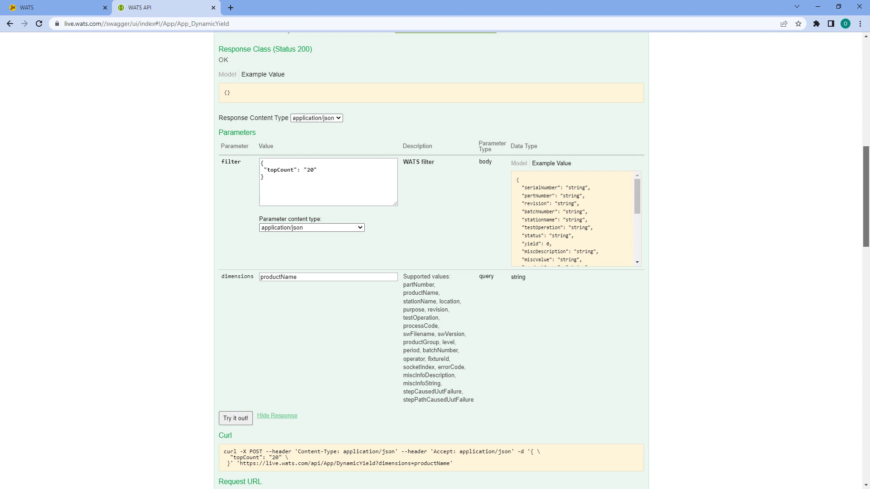
scroll(down, 3)
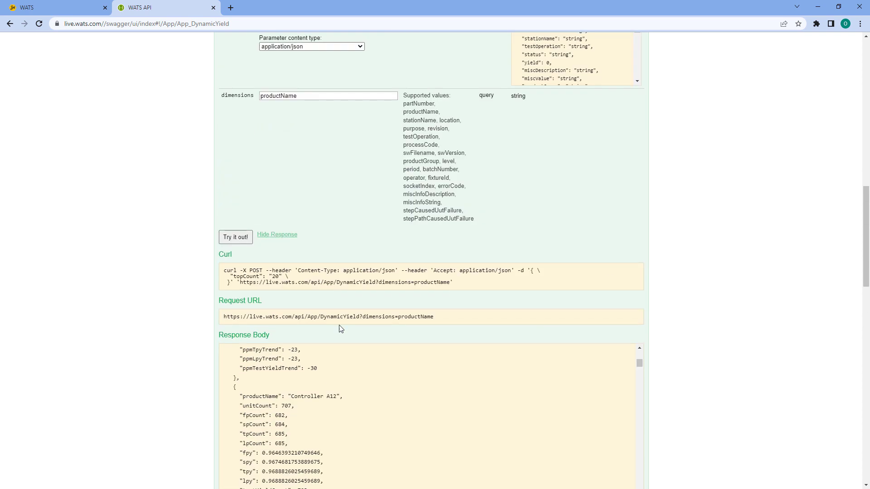
double_click(327, 316)
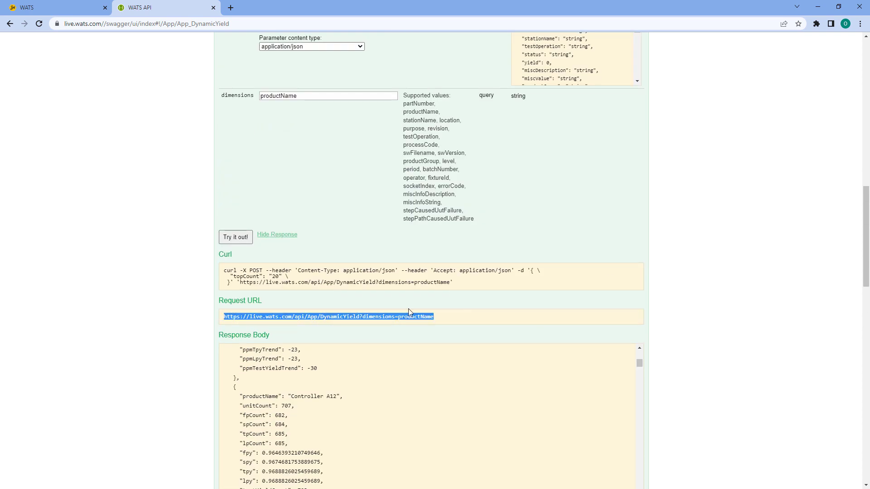
click(324, 317)
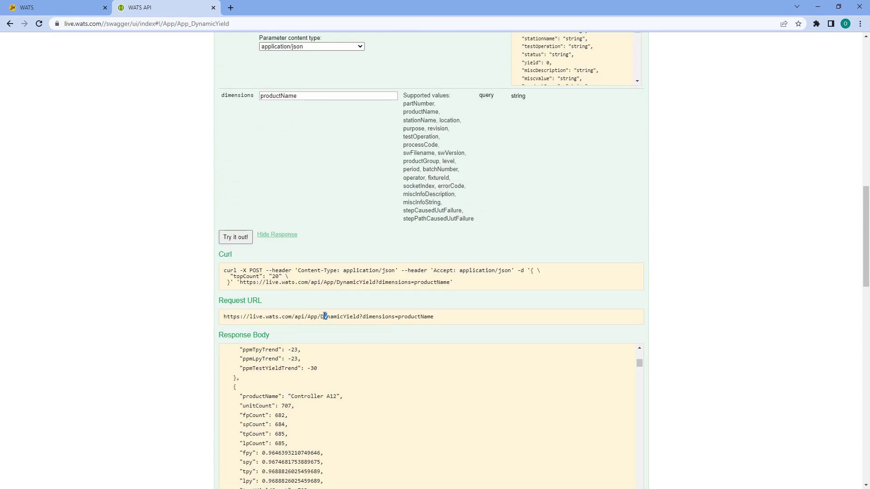
triple_click(328, 316)
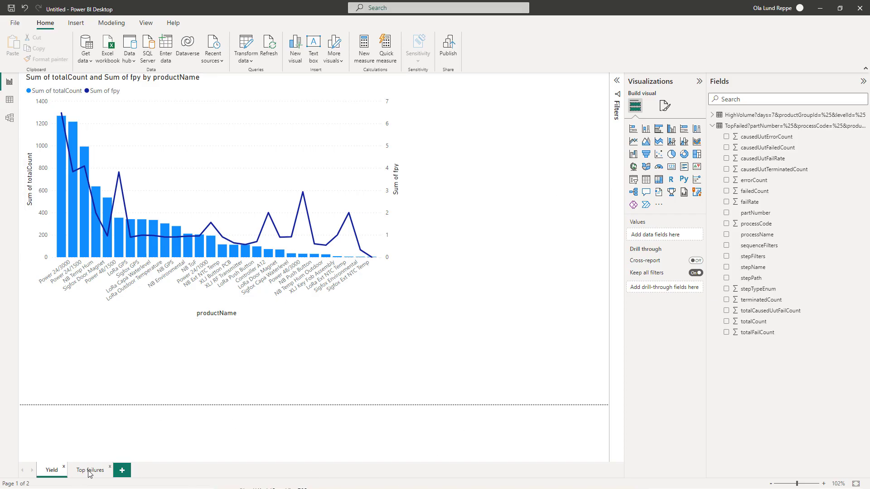
Step: Add a new report page after Top failures and name it Dynamic Yield
click(90, 470)
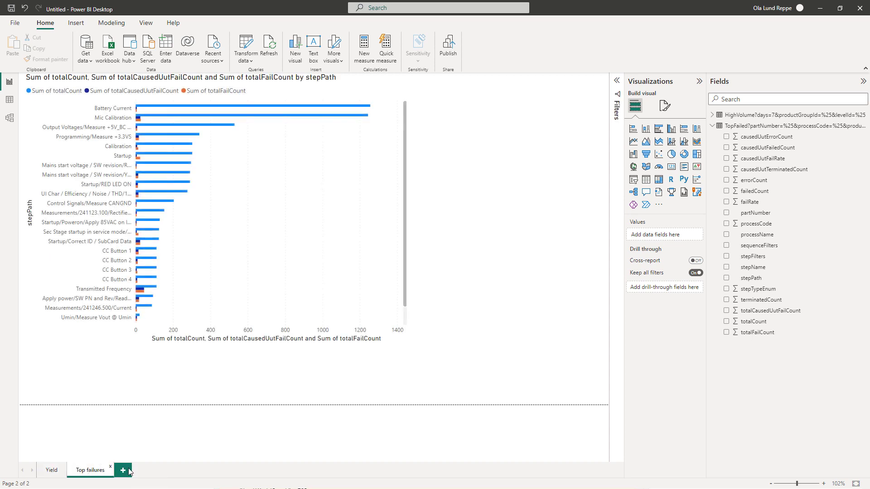
click(122, 471)
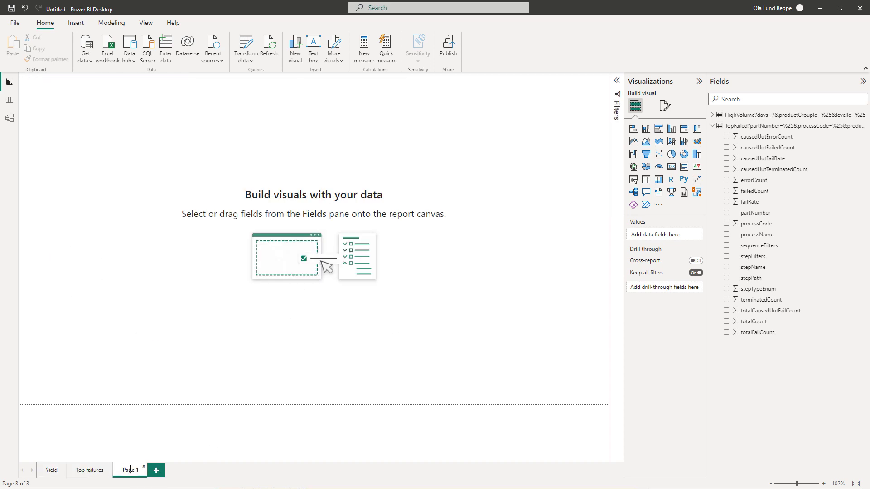
text(Dynamic Yield)
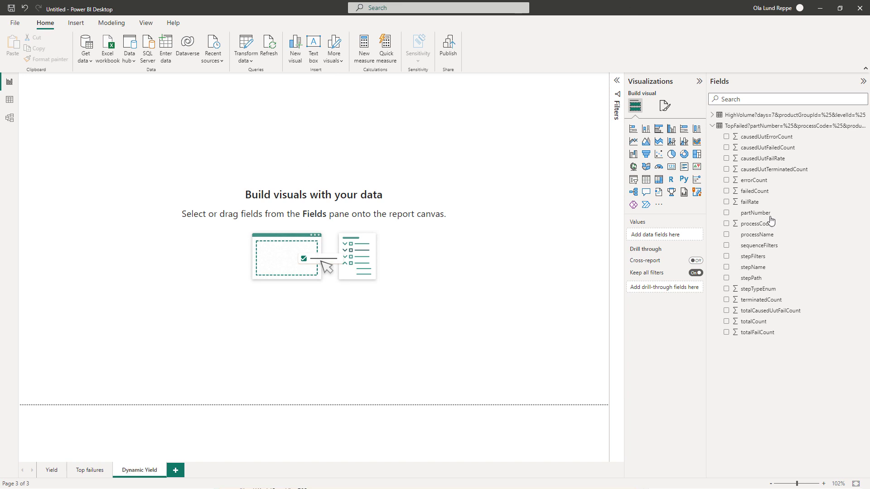
Step: Create a Blank query from Home > Get data, opening Query1 in Power Query Editor
click(720, 126)
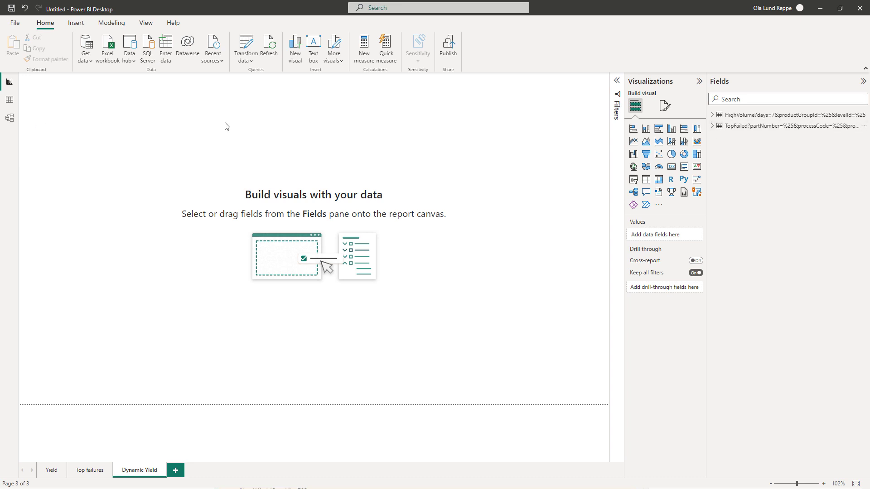
mouse_move(46, 94)
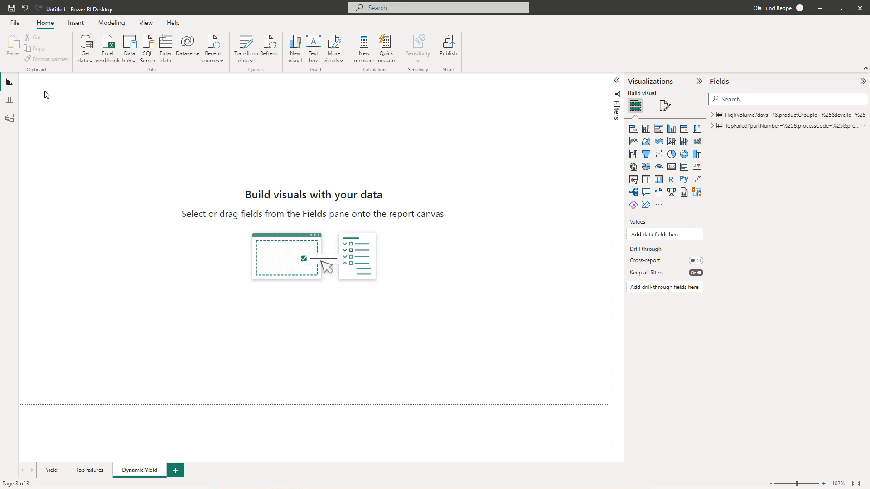
mouse_move(275, 276)
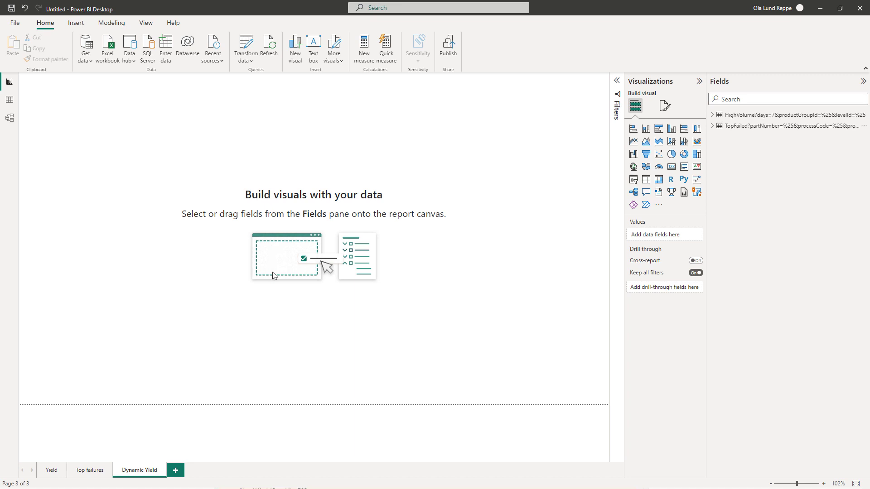
mouse_move(94, 60)
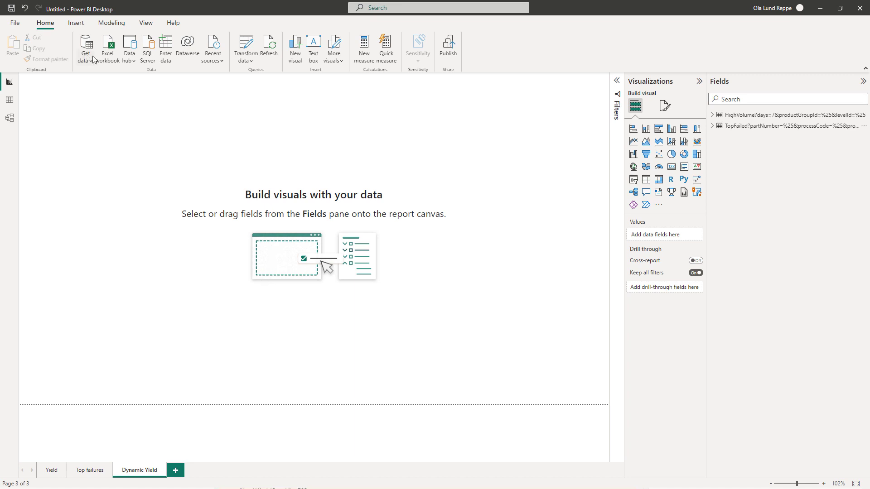
click(85, 47)
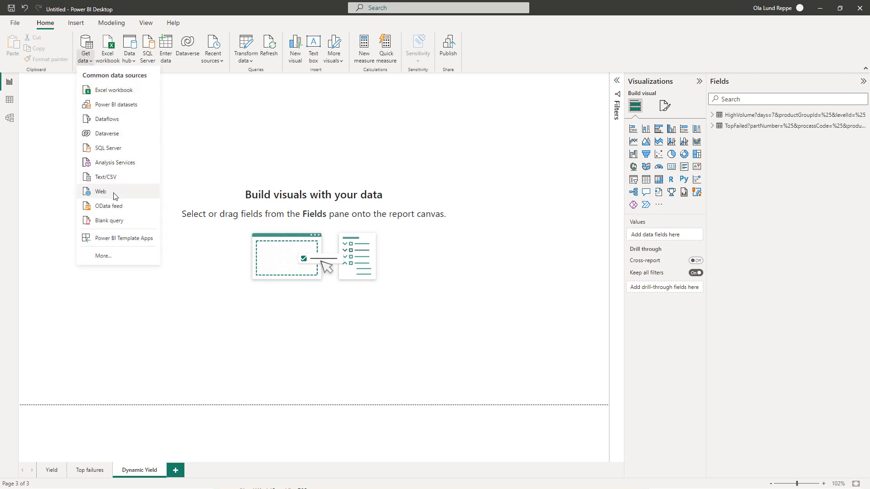
mouse_move(101, 191)
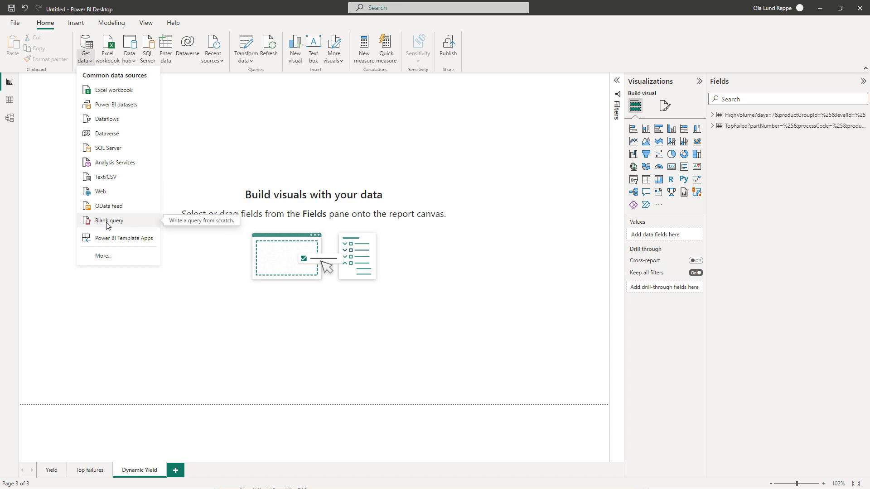
click(110, 220)
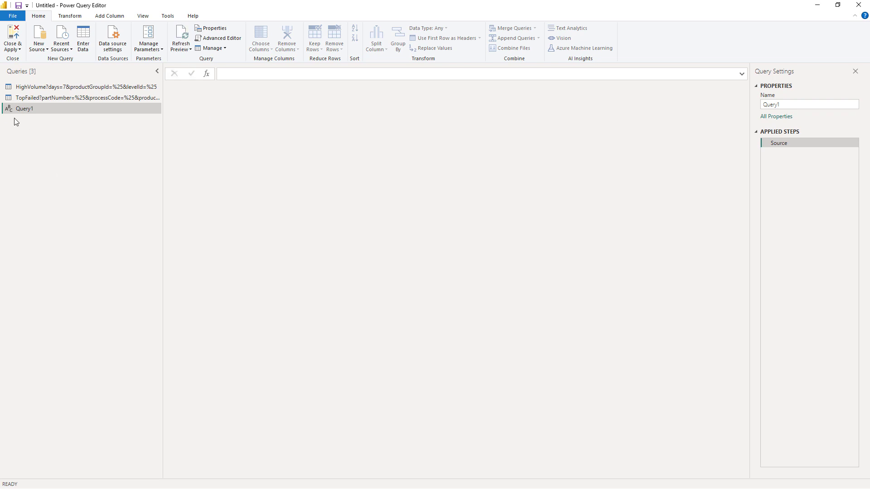
mouse_move(25, 110)
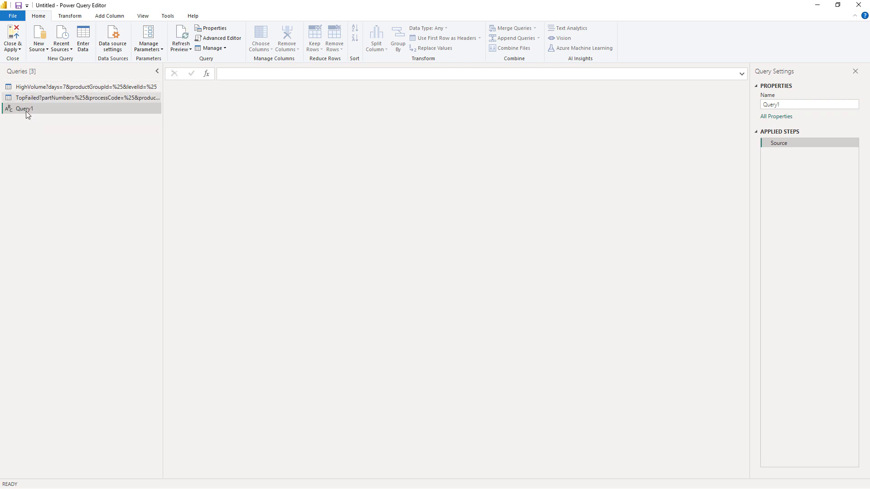
mouse_move(26, 109)
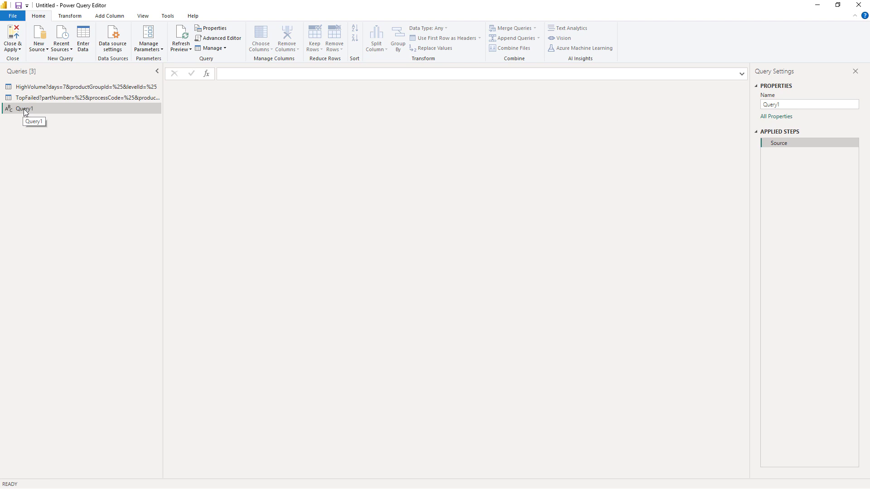
mouse_move(27, 110)
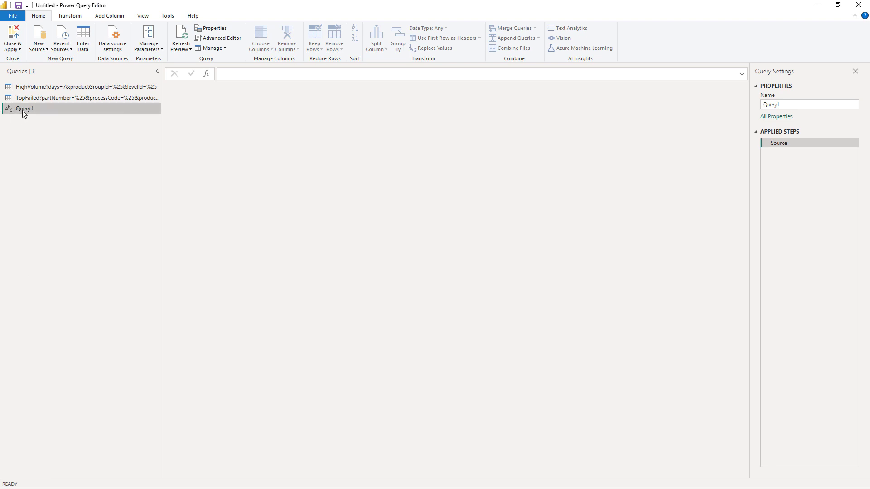
Step: Rename Query1 to DynamicYield in the Queries pane
double_click(25, 108)
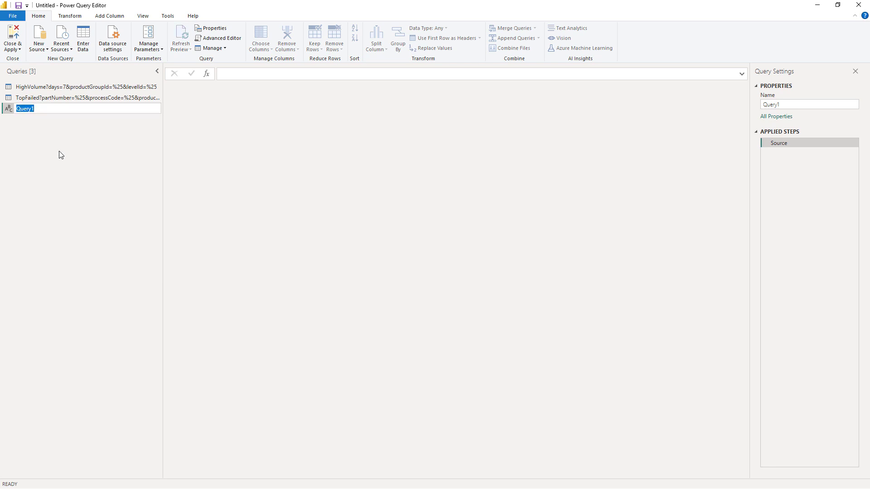
text(Dyn)
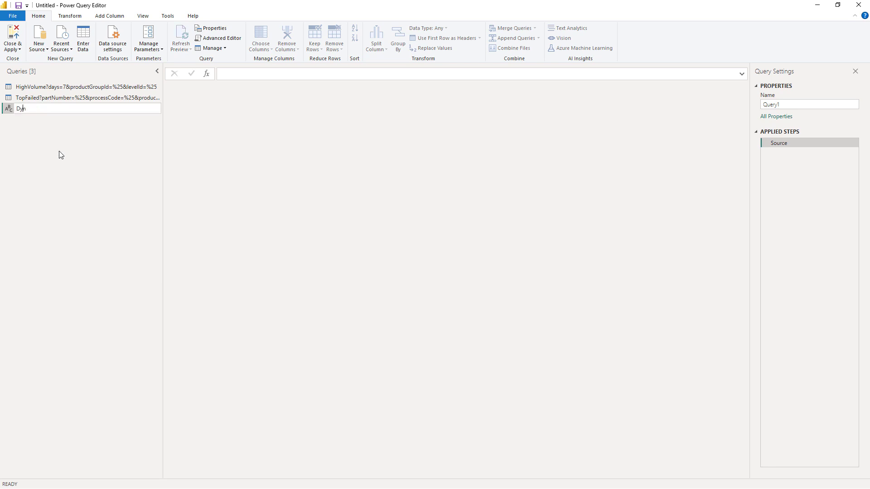
text(amicYie)
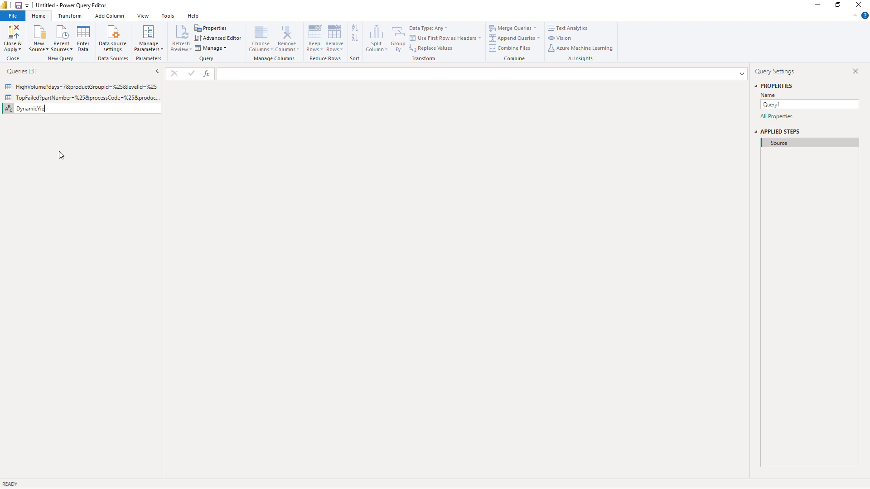
right_click(31, 108)
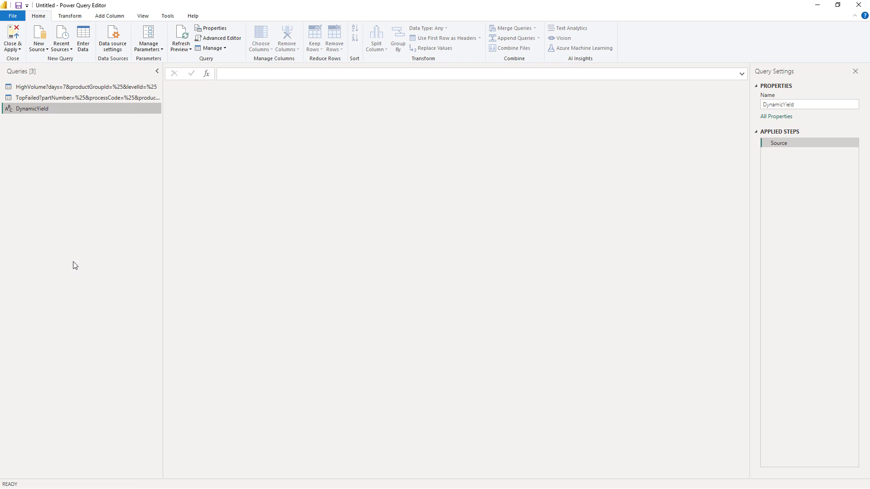
click(222, 38)
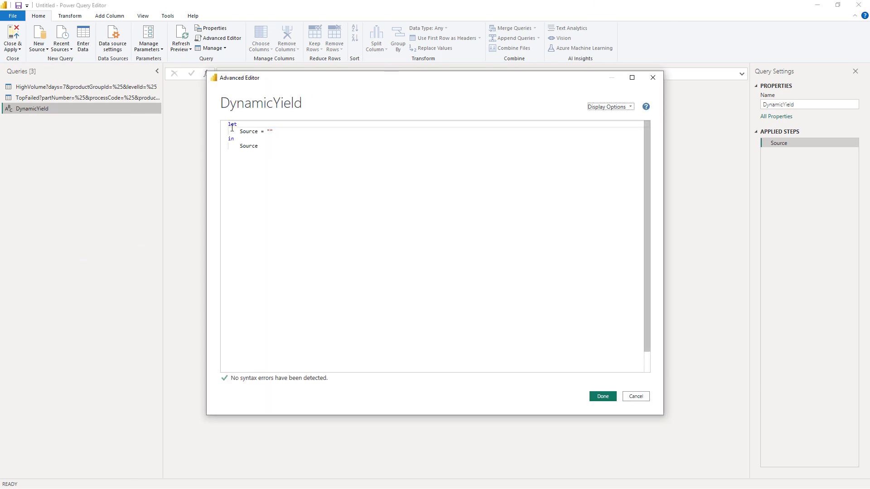
mouse_move(461, 239)
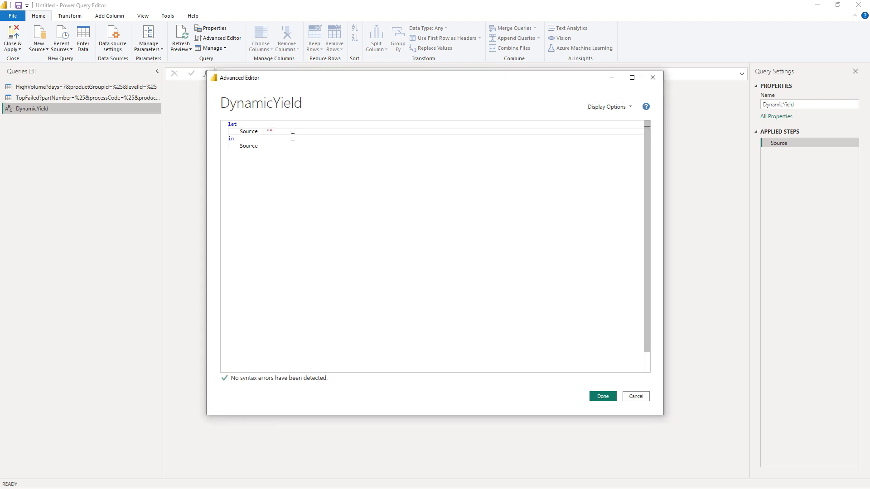
double_click(268, 131)
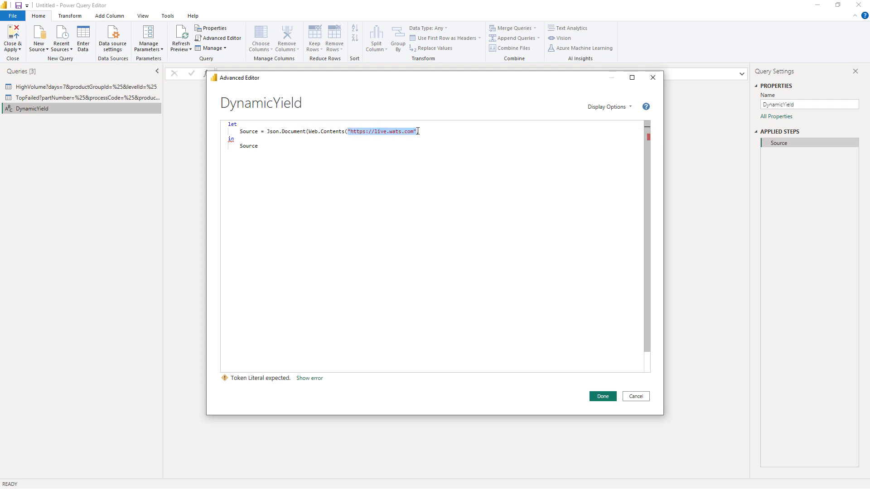
text(,)
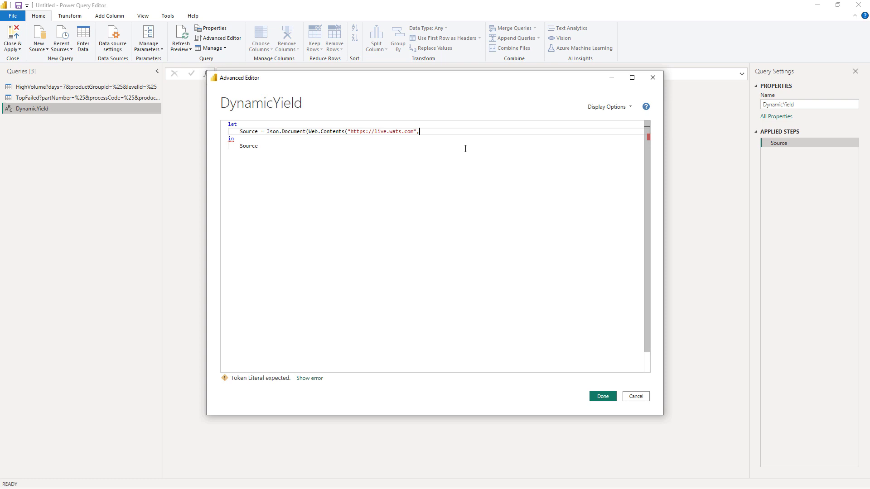
key(enter)
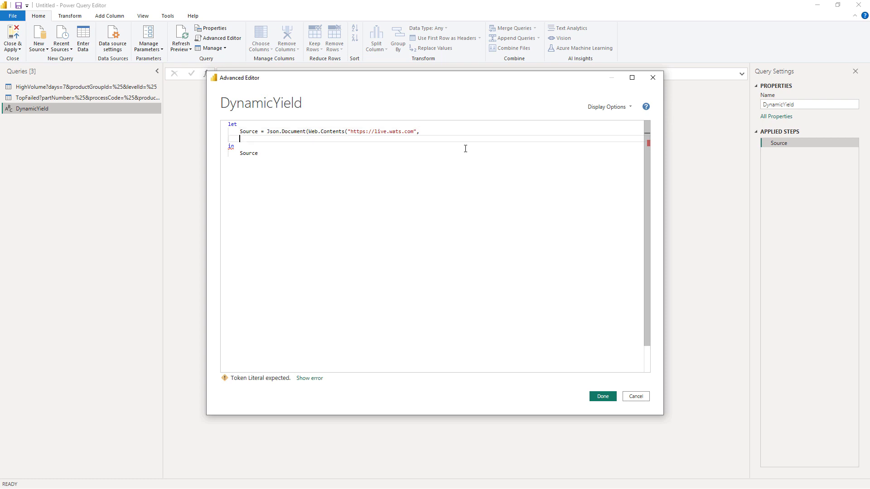
Step: Set RelativePath="/api/App/DynamicYield?dimensions=productName" in the options record, with a trailing comma
text([)
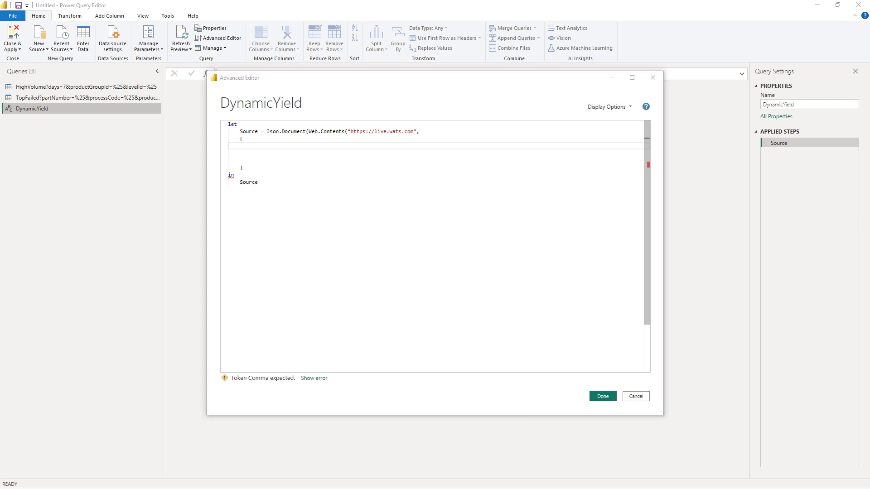
mouse_move(734, 167)
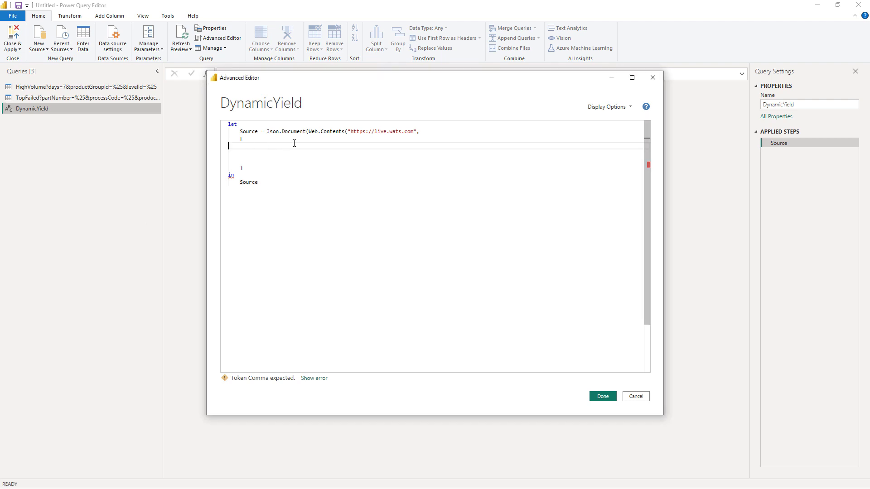
text(RelativePath="api/App/Measurements?measurementPaths=MainSequence%20Callback%C2%B6Setup%C2%B6NumericLimitStep",)
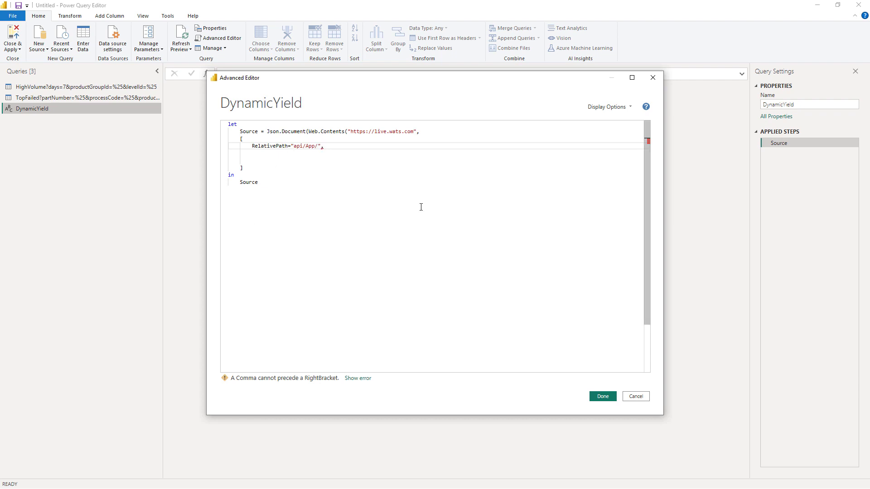
text(https://live.wats.com/api/App/DynamicYield?dimensions=productName)
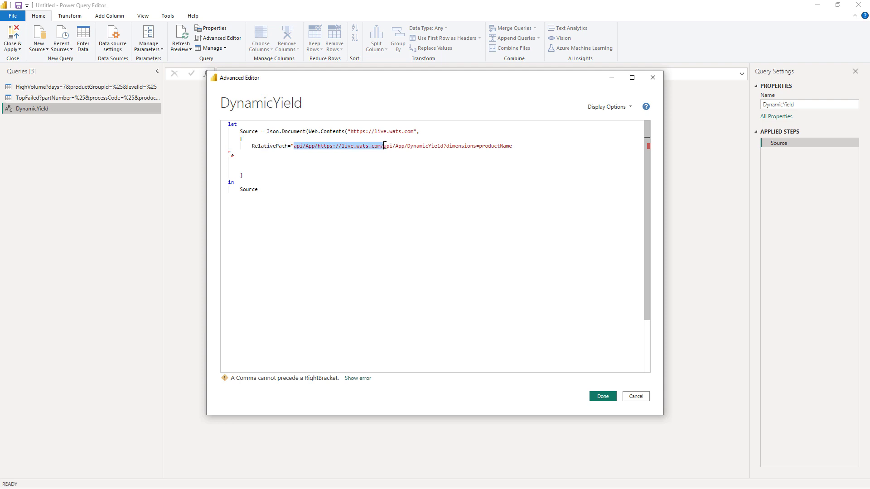
key(Delete)
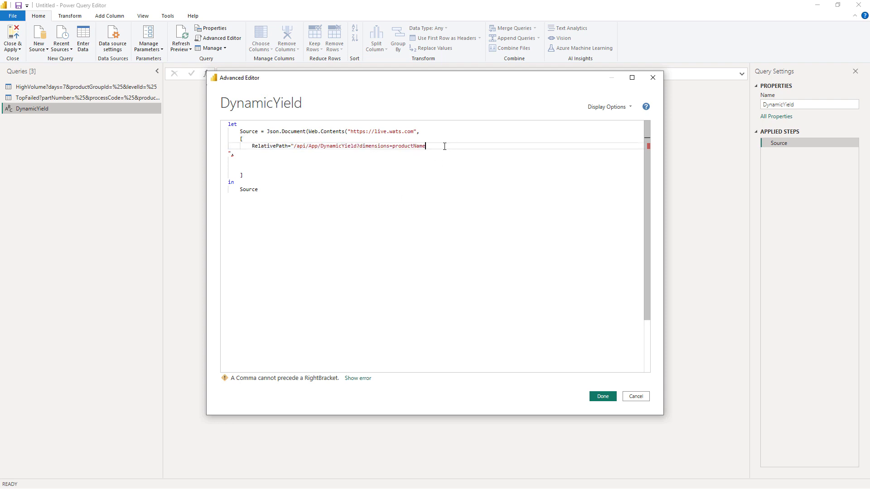
text(,)
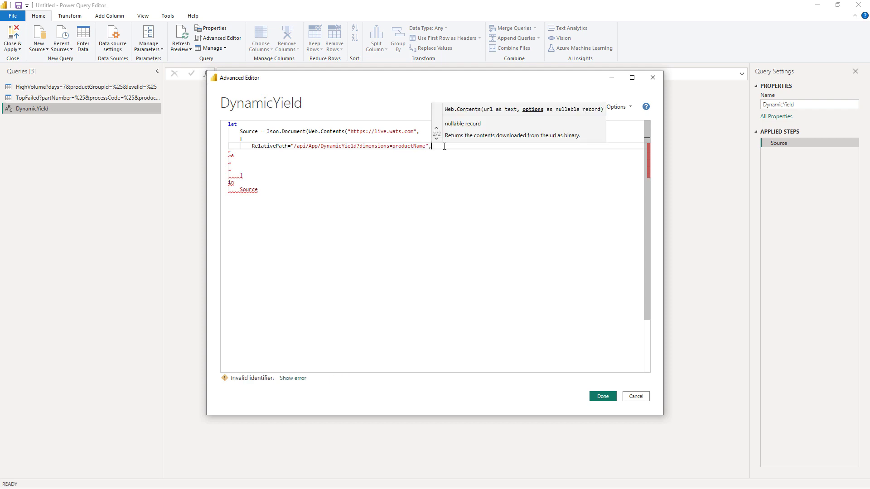
mouse_move(453, 154)
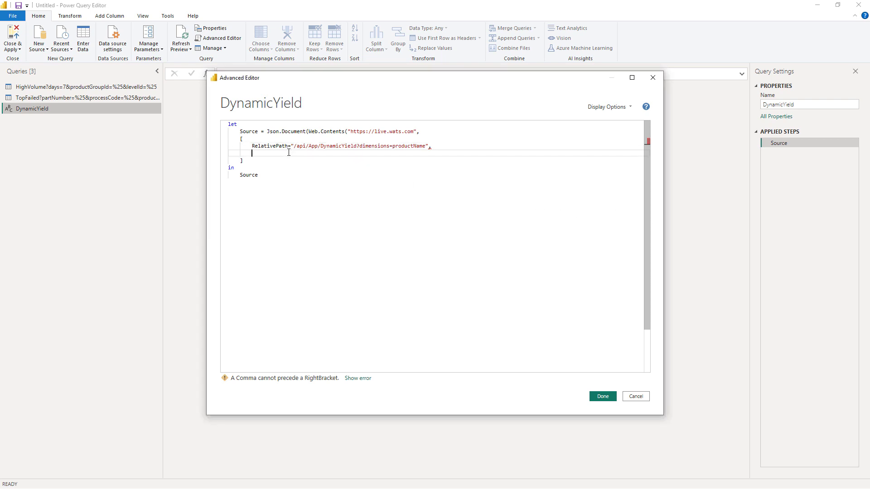
Step: Begin the POST body line with Content=Text.ToBinary("{ after RelativePath
text(Content=Text.ToBinary(")
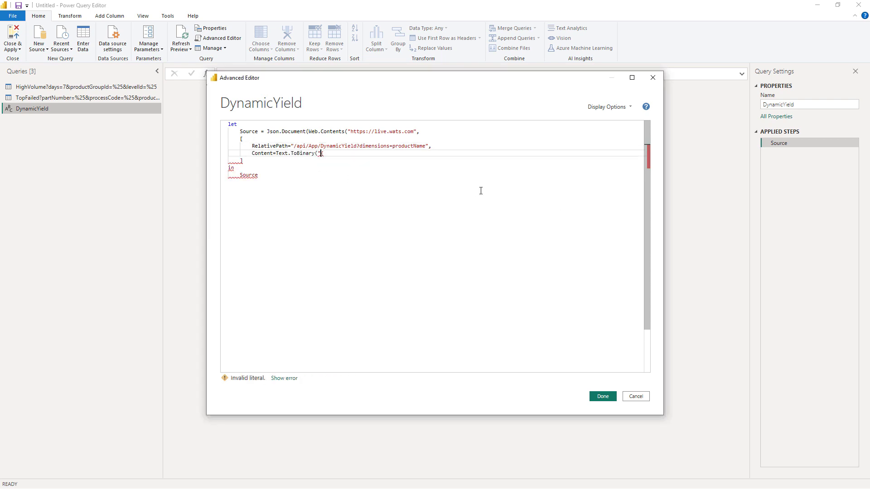
text({)
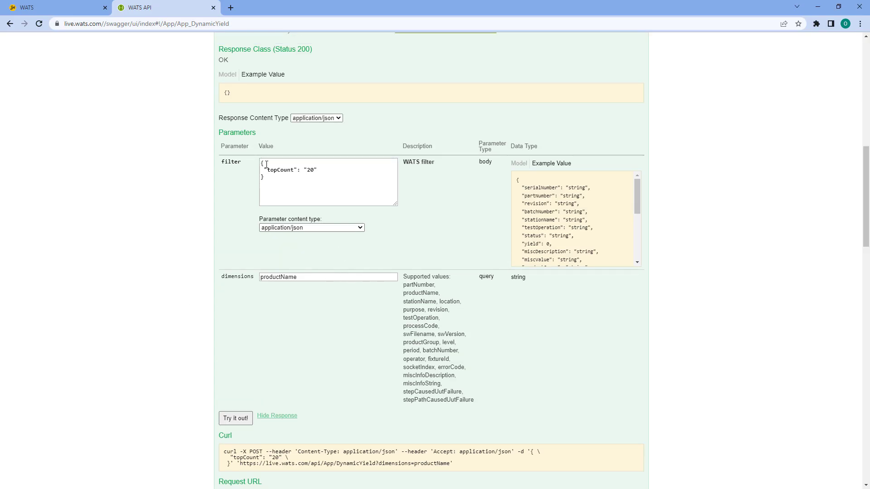
double_click(281, 170)
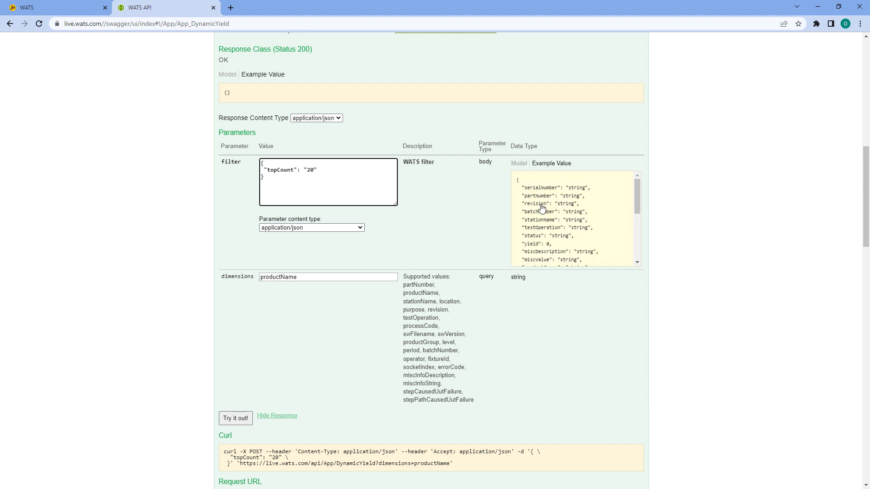
scroll(down, 3)
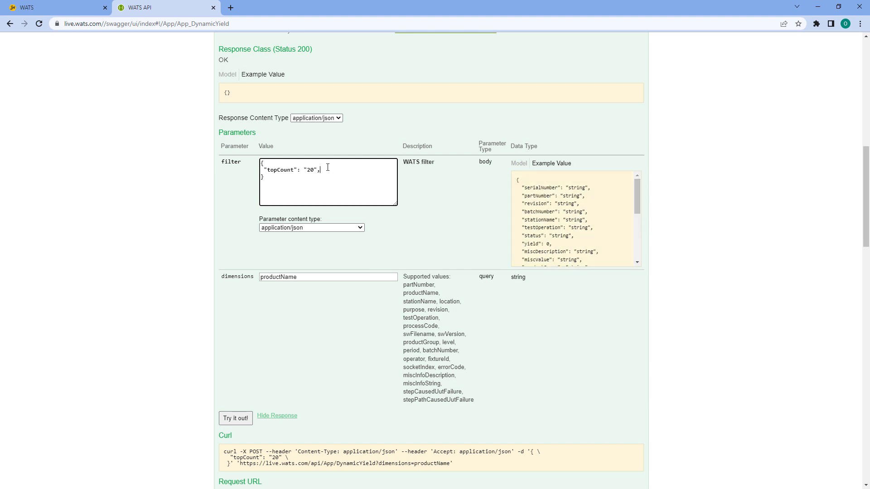
text("op)
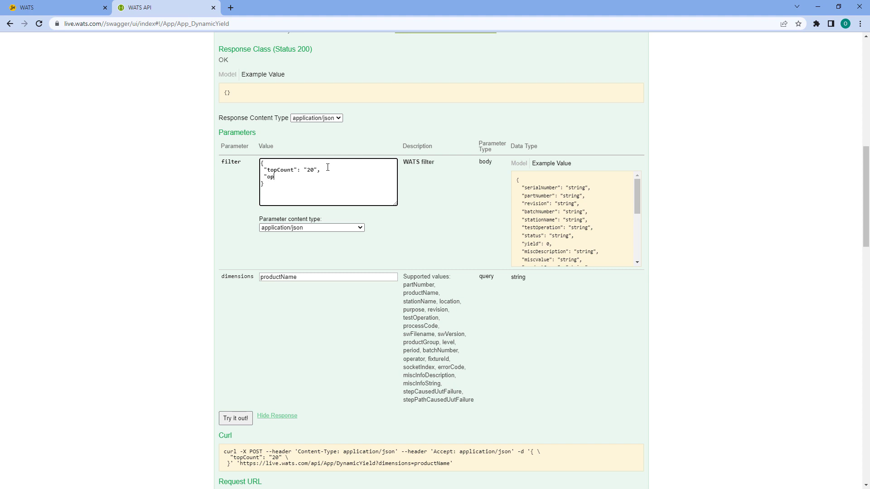
text(partNum)
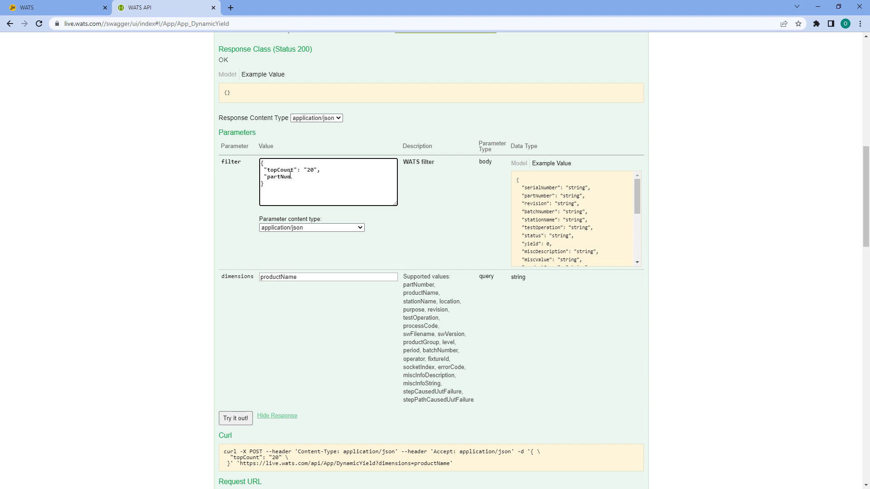
key(Backspace)
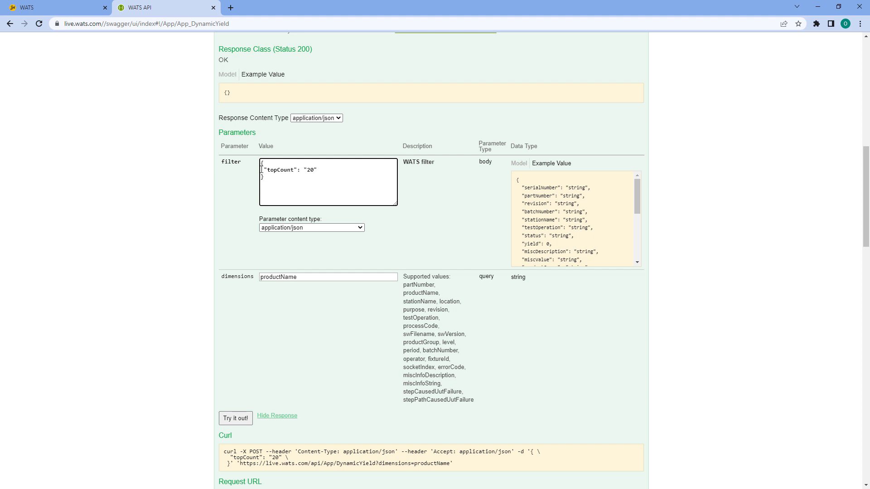
double_click(290, 169)
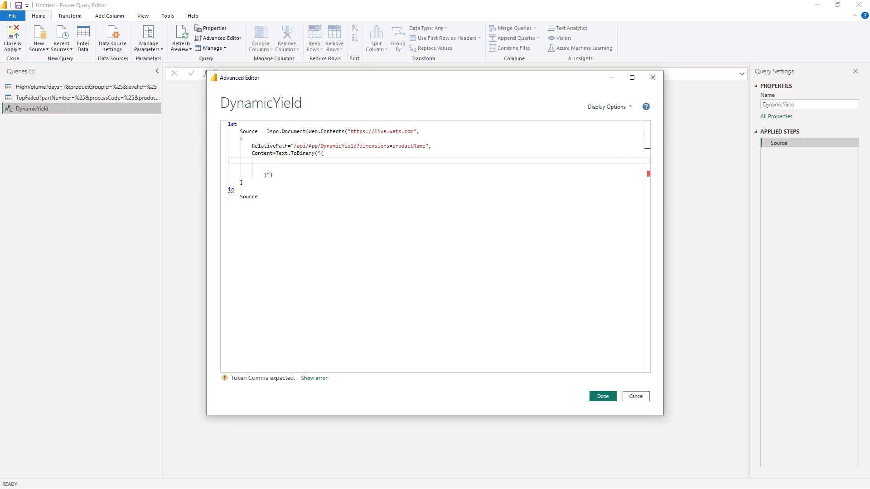
Step: Fill the body with "topCount": "20", close it with a trailing comma and start a new line
click(264, 161)
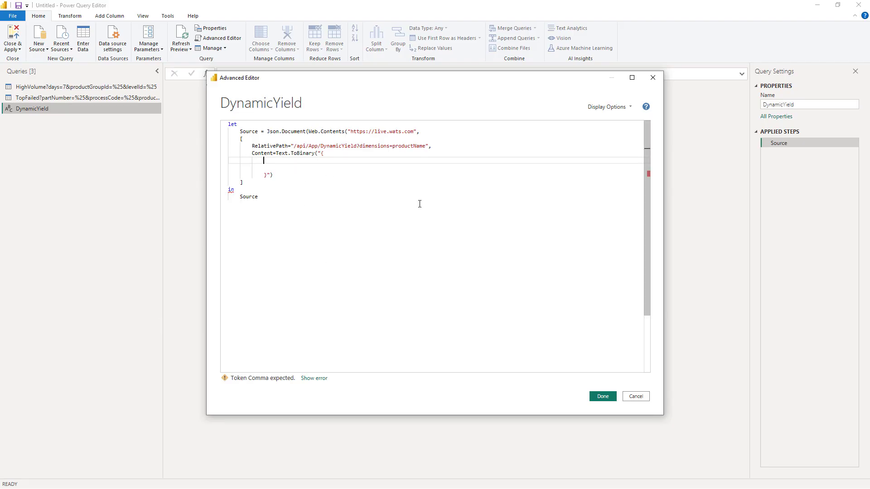
text("topCount": "20")
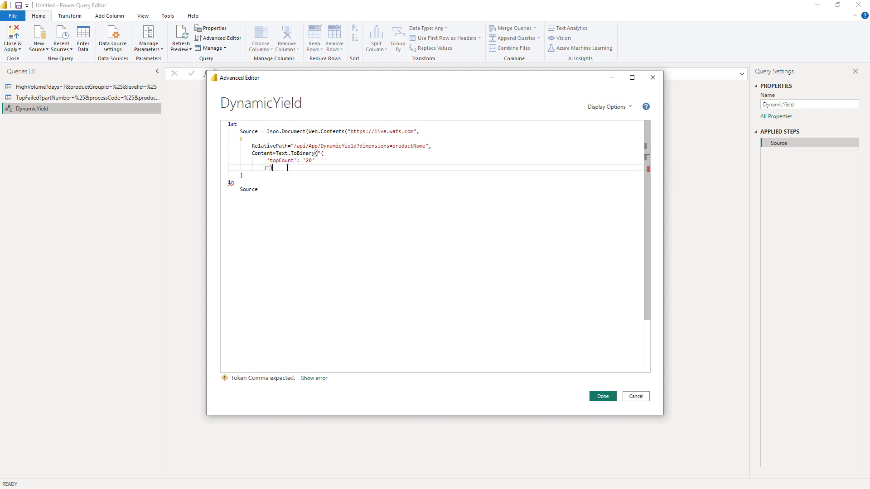
text(,)
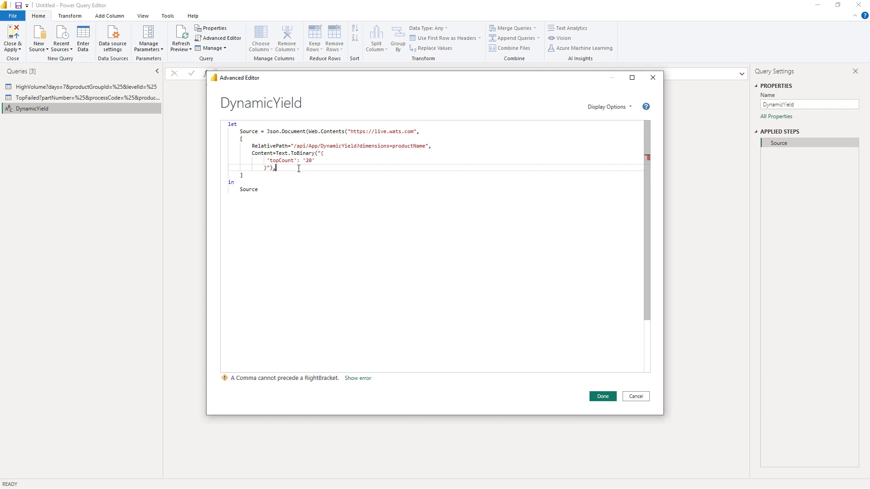
key(enter)
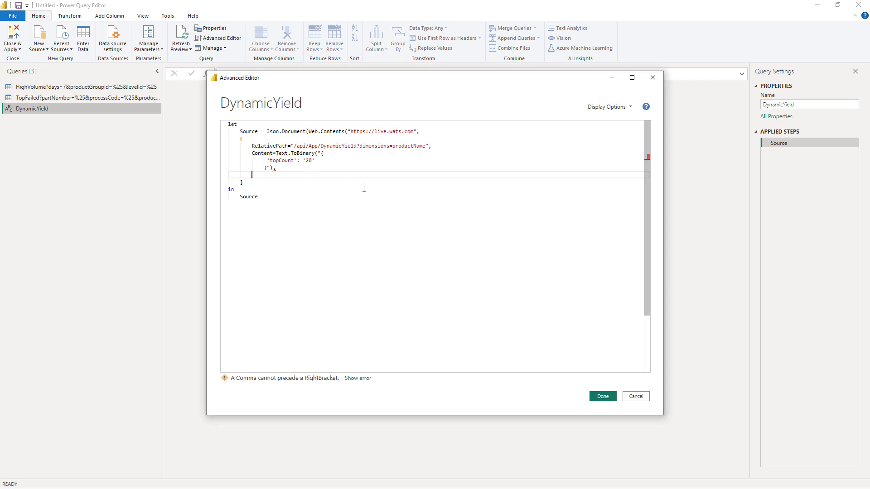
Step: Add Headers with Authorization "Basic " & API token and Content-Type application/json, replacing the TOKEN placeholder
text(Headers=[Authorization="Basic " & "TOKEN" & "",#"Content-Type"="application/json"])
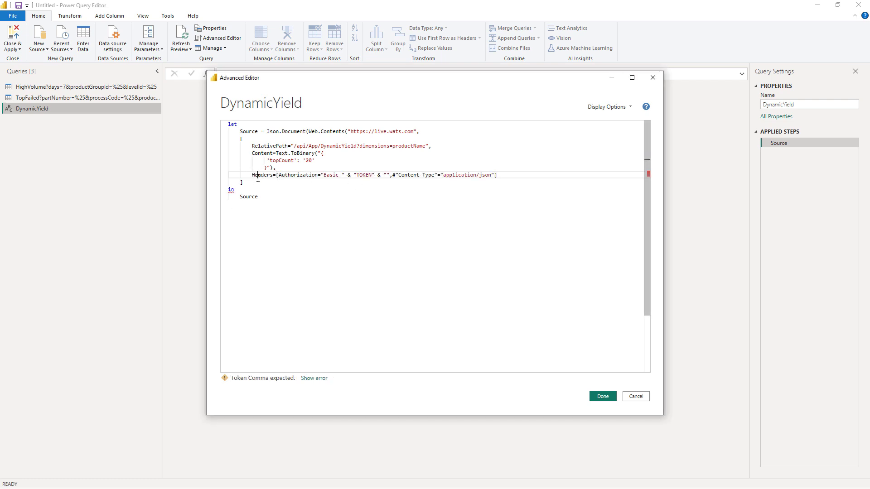
drag(275, 175, 497, 175)
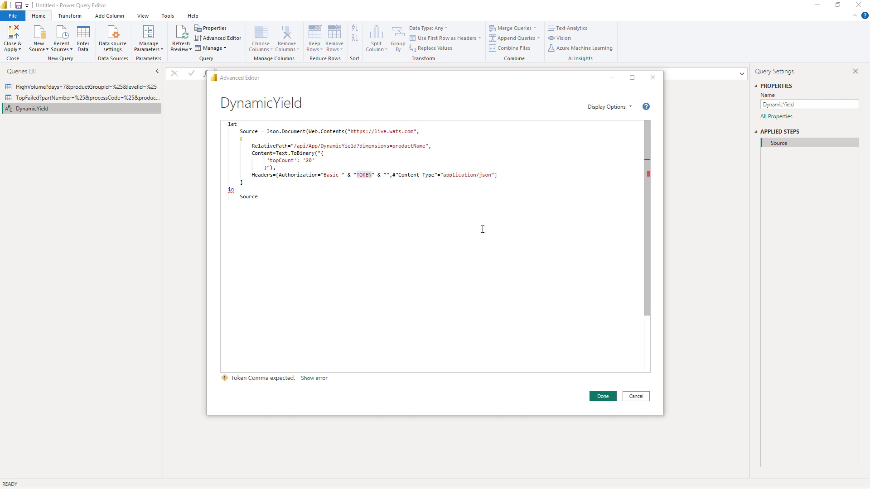
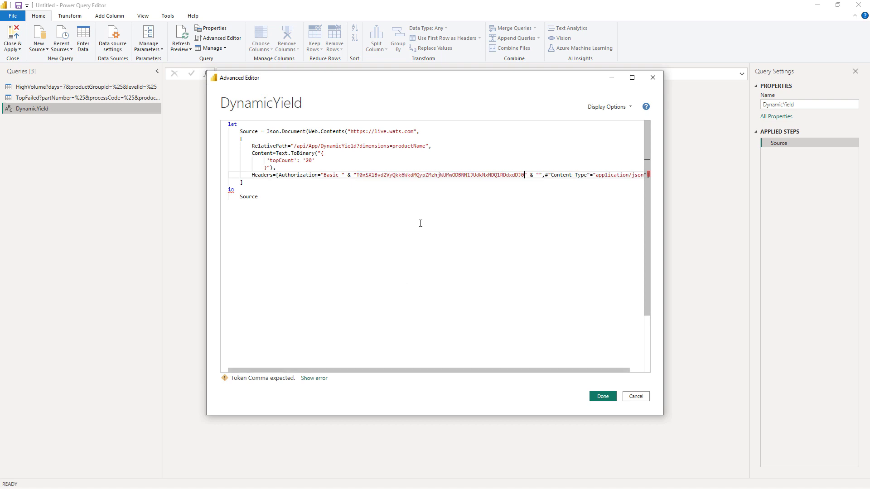
mouse_move(408, 370)
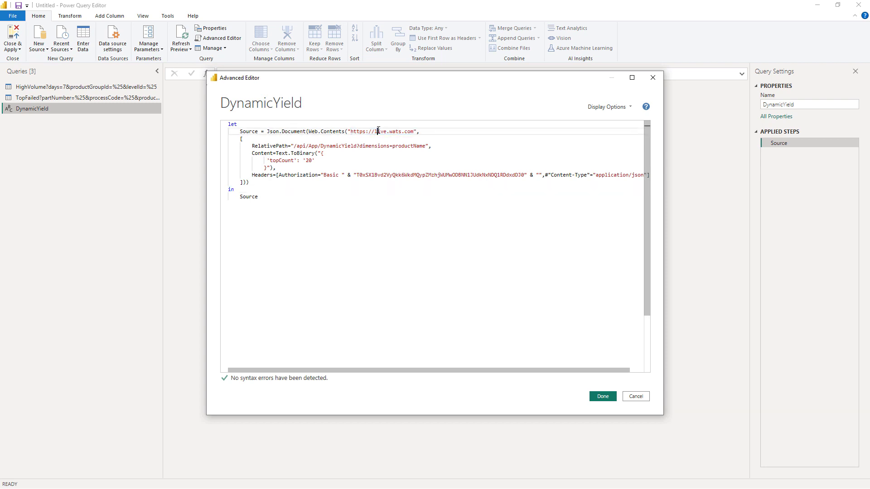
double_click(379, 131)
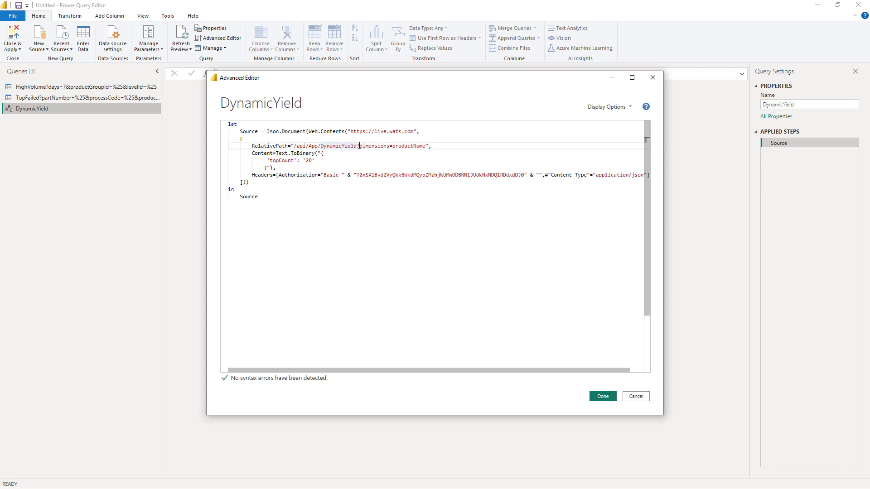
drag(360, 146, 425, 146)
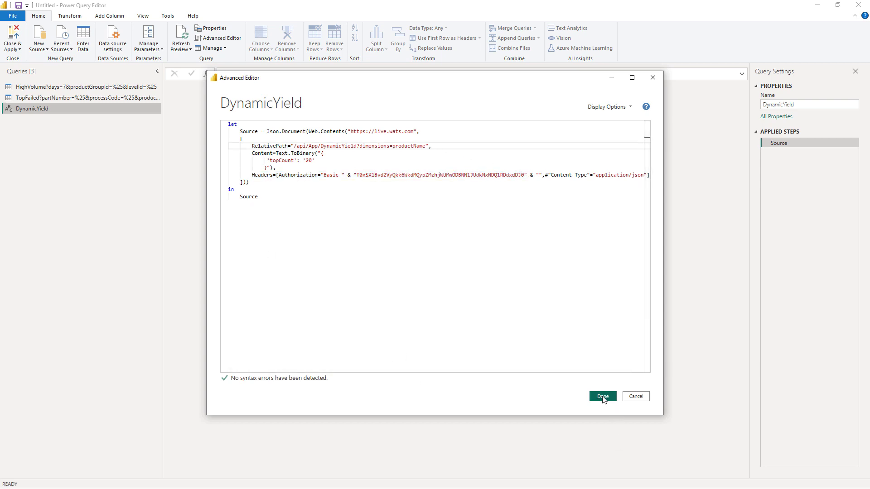
Step: Save the query code and convert the returned list of records to a table with delimiter None
click(602, 396)
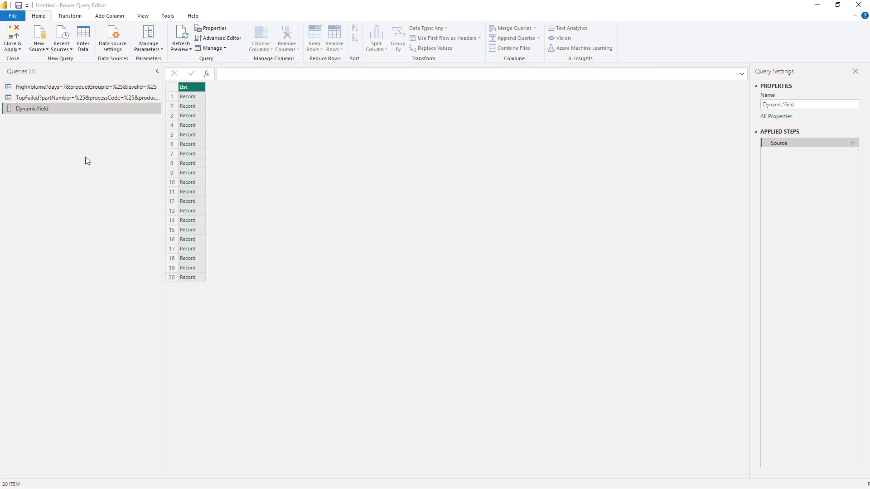
click(186, 259)
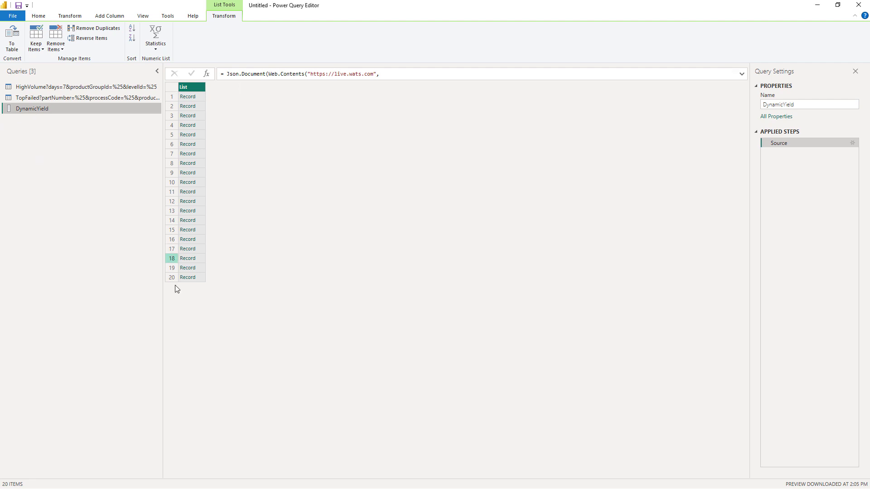
click(172, 278)
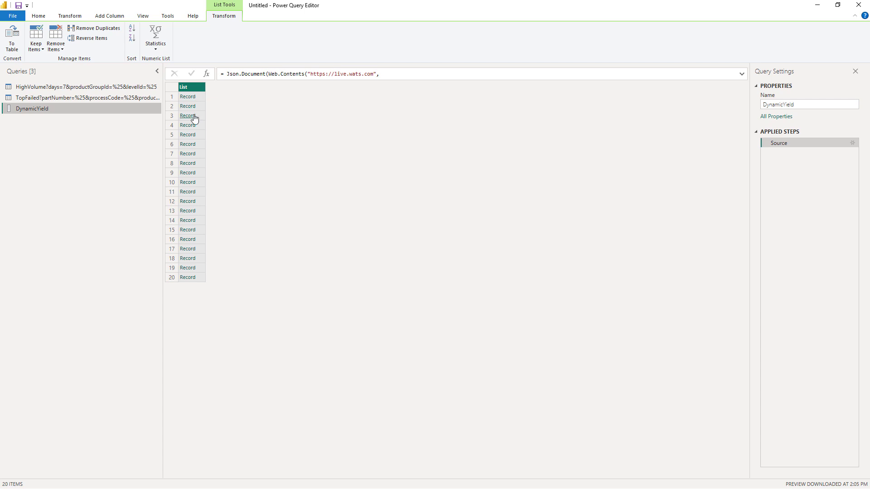
mouse_move(11, 38)
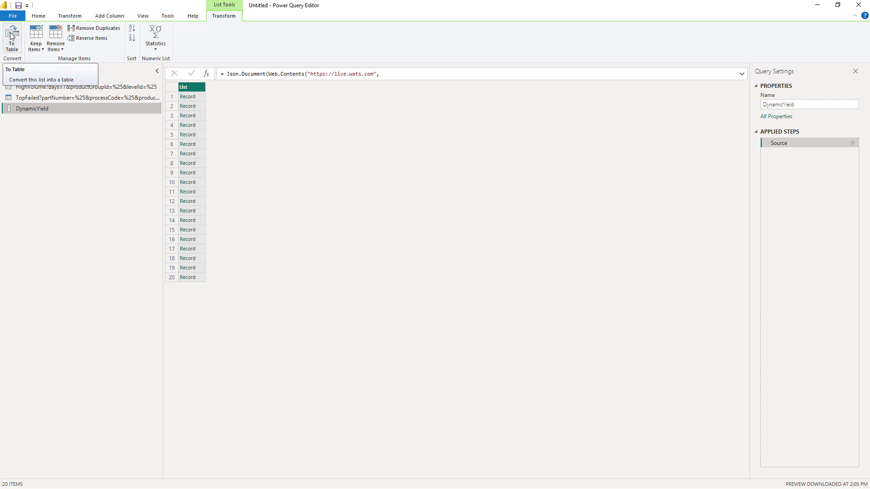
click(12, 36)
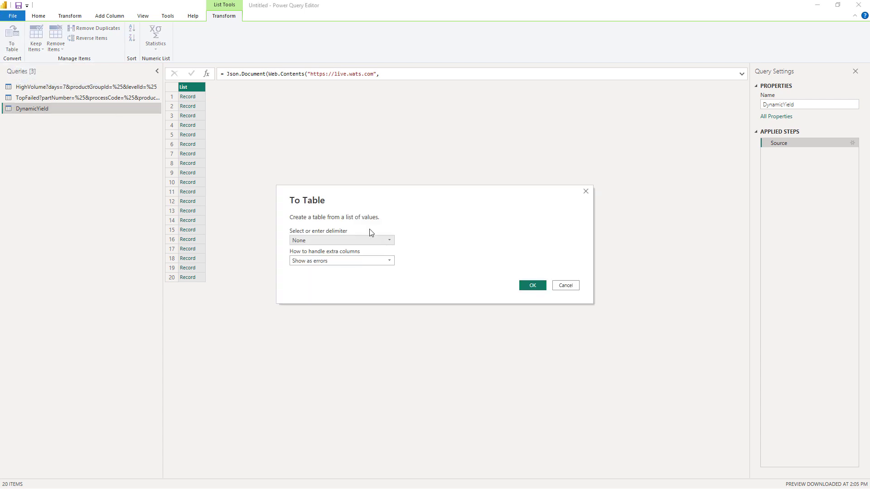
mouse_move(371, 243)
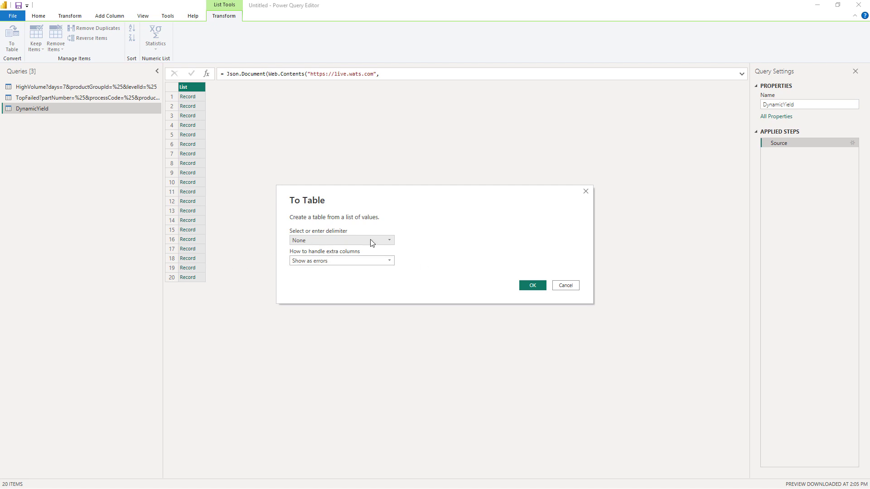
click(531, 286)
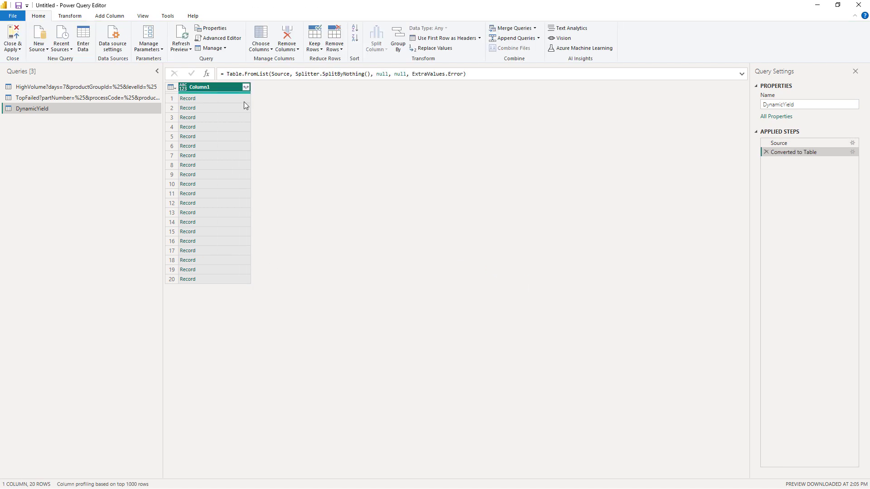
click(245, 87)
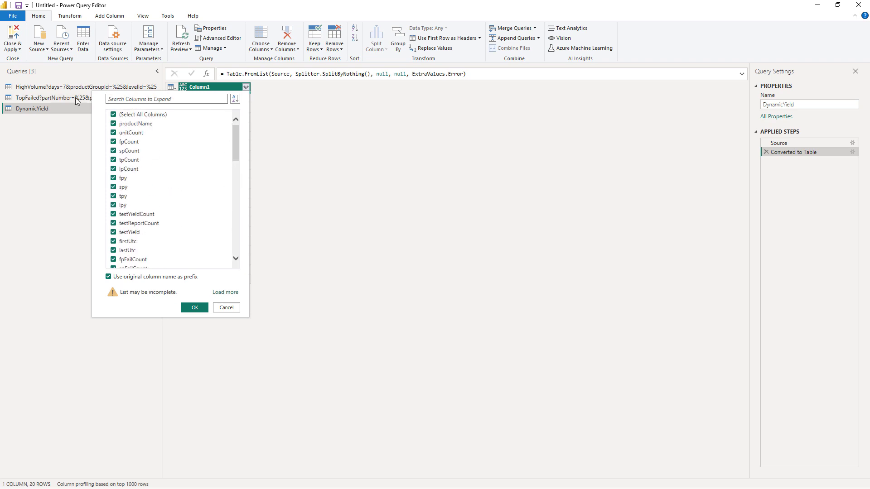
mouse_move(177, 306)
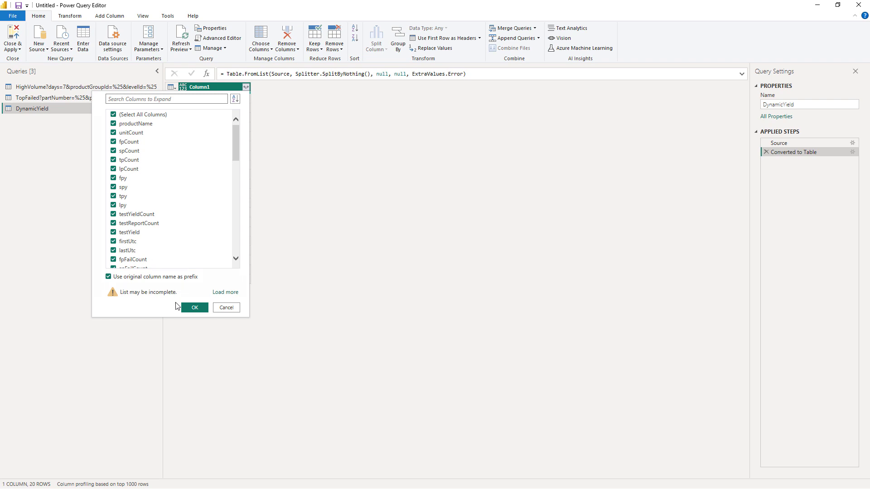
click(194, 308)
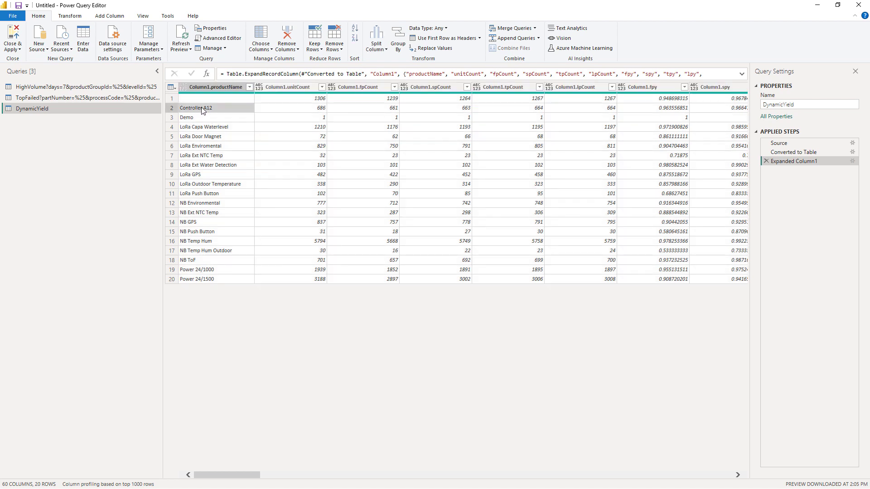
click(199, 137)
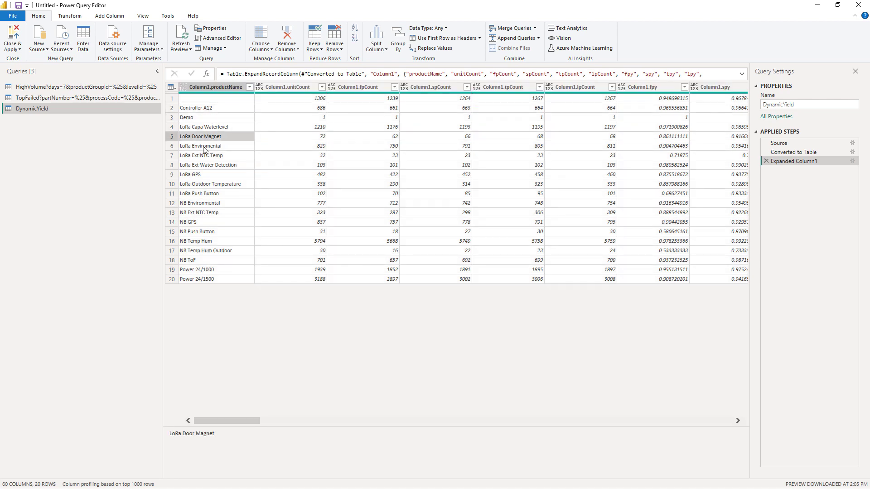
click(201, 155)
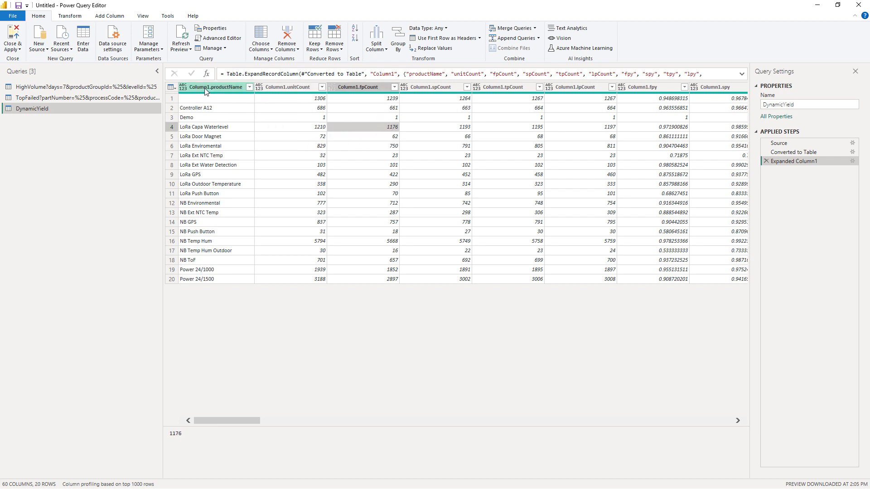
Step: Type productName as Text, the count columns as Whole Number and the fpy/spy/tpy/lpy columns as Percentage
click(214, 87)
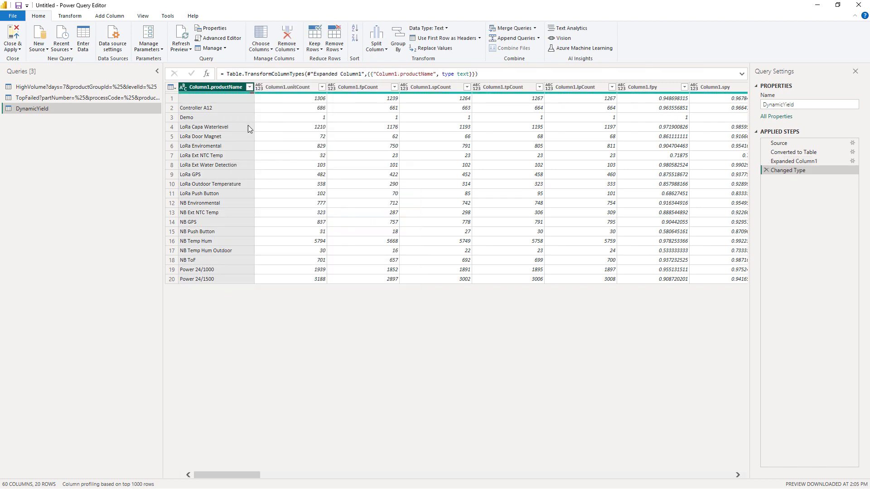
click(285, 87)
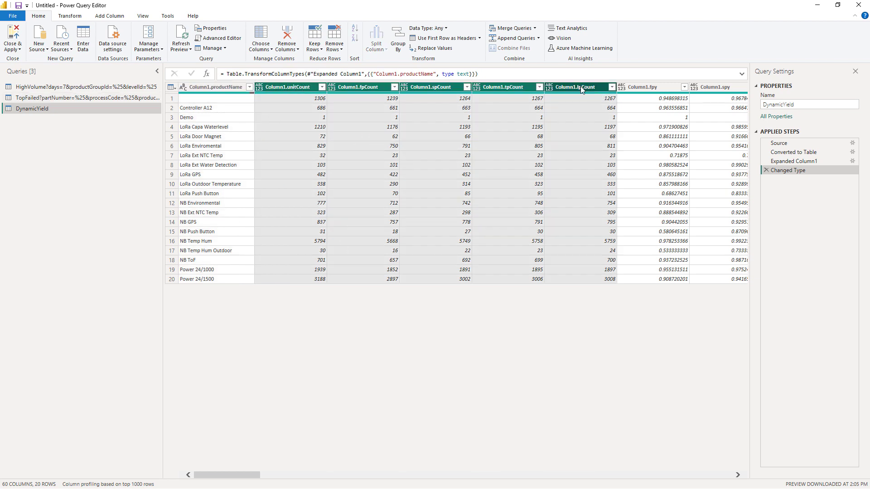
right_click(577, 87)
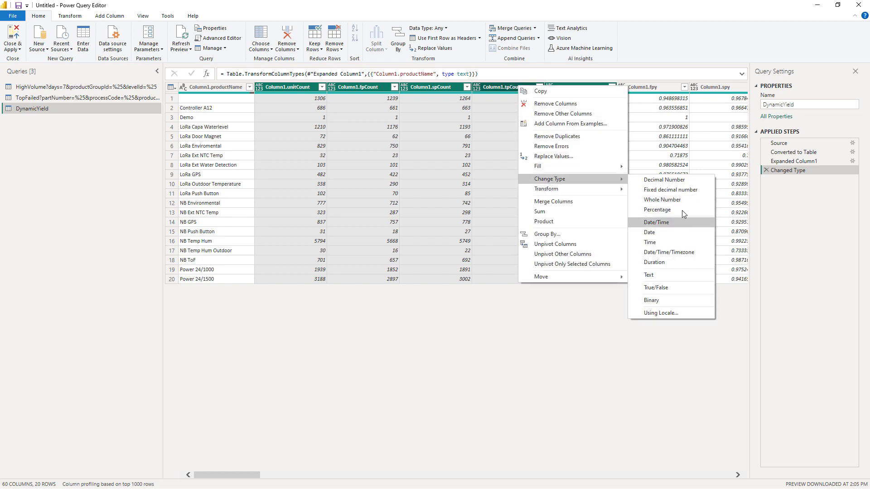
click(662, 199)
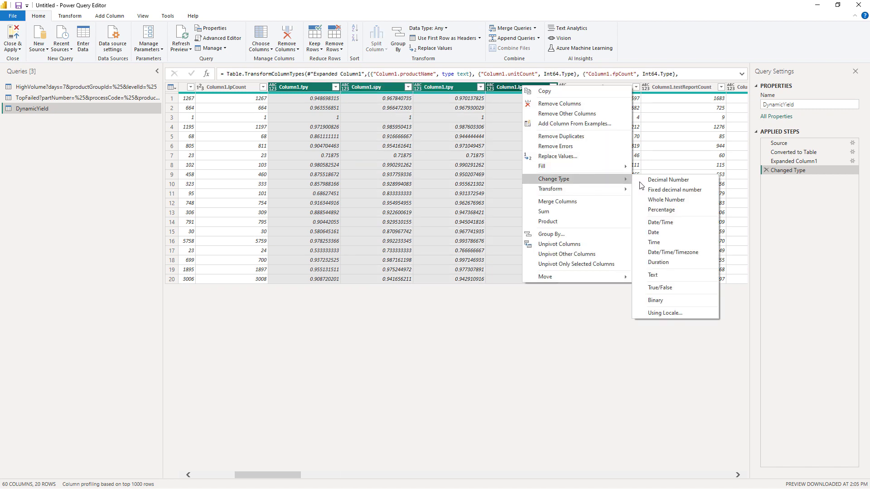
click(661, 209)
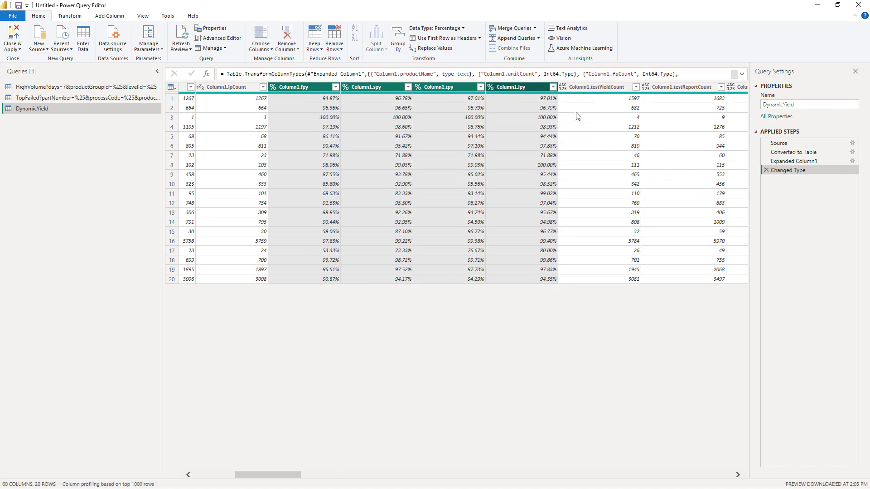
click(596, 87)
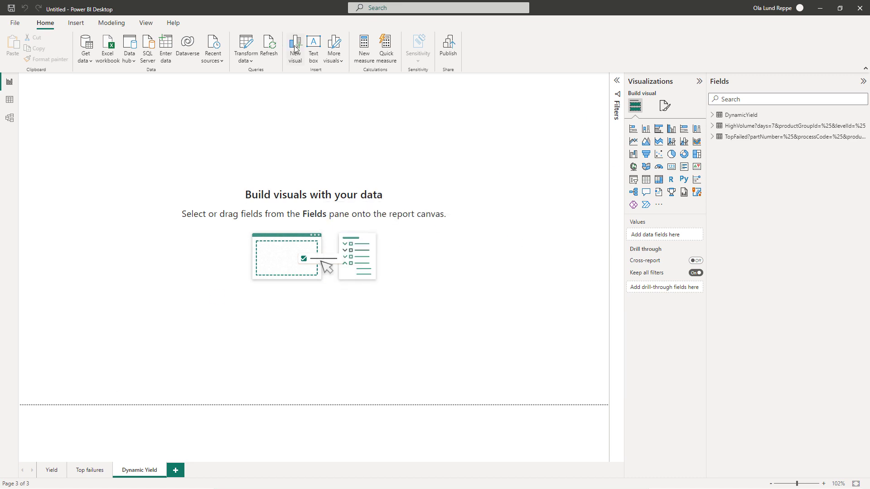
Step: Create a new visual with productName and fpCount, aggregating fpCount as Sum
click(295, 46)
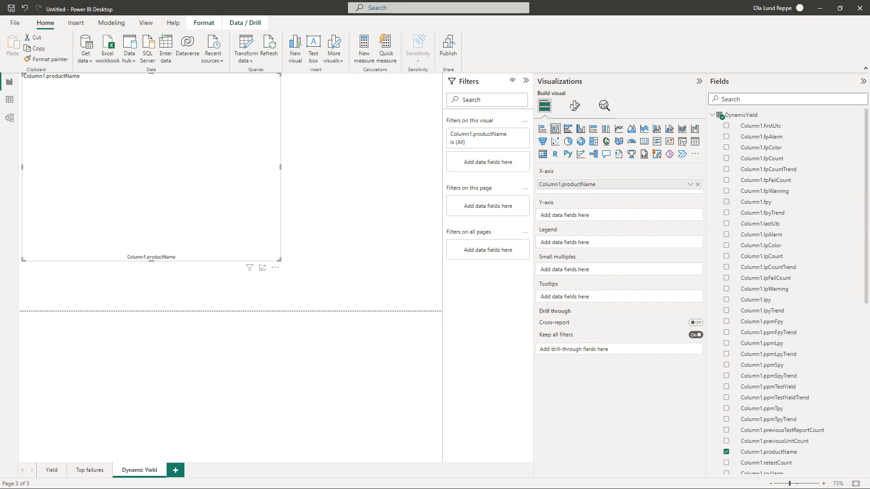
scroll(down, 3)
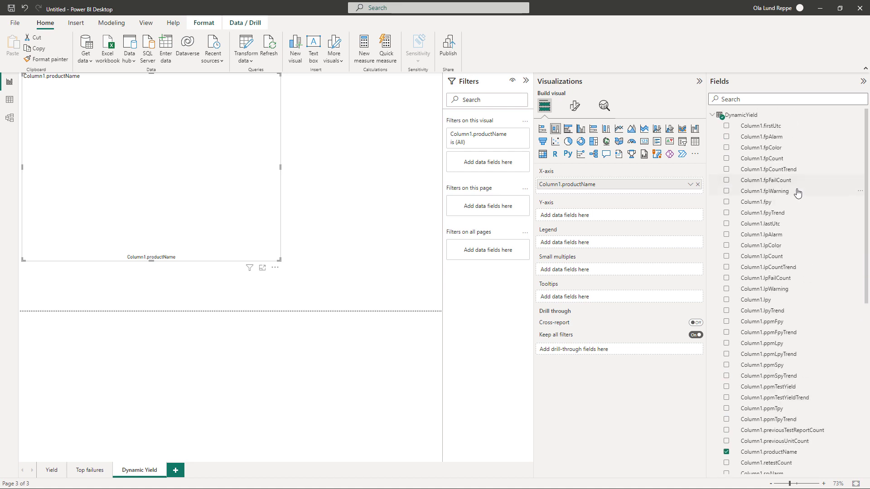
mouse_move(785, 179)
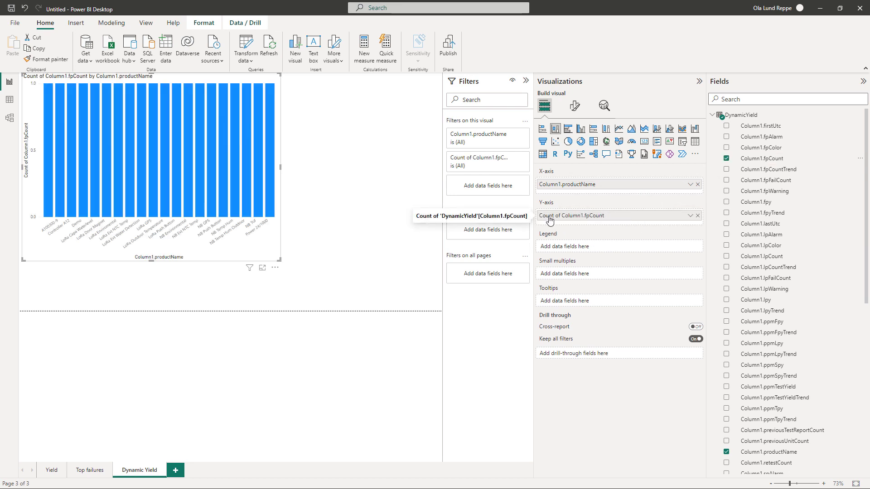
click(690, 215)
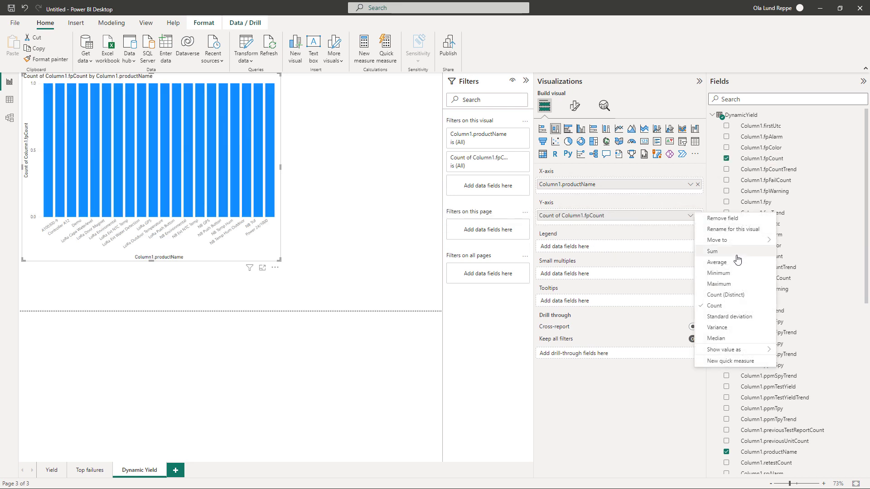
click(712, 251)
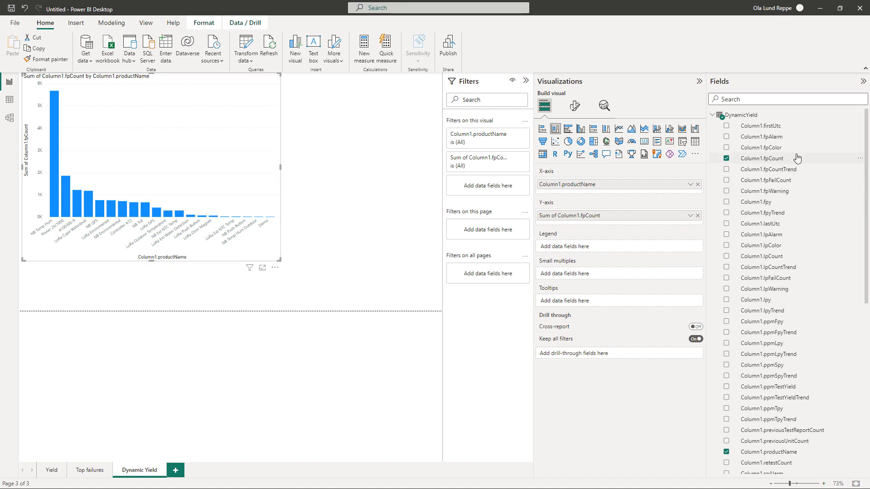
click(768, 170)
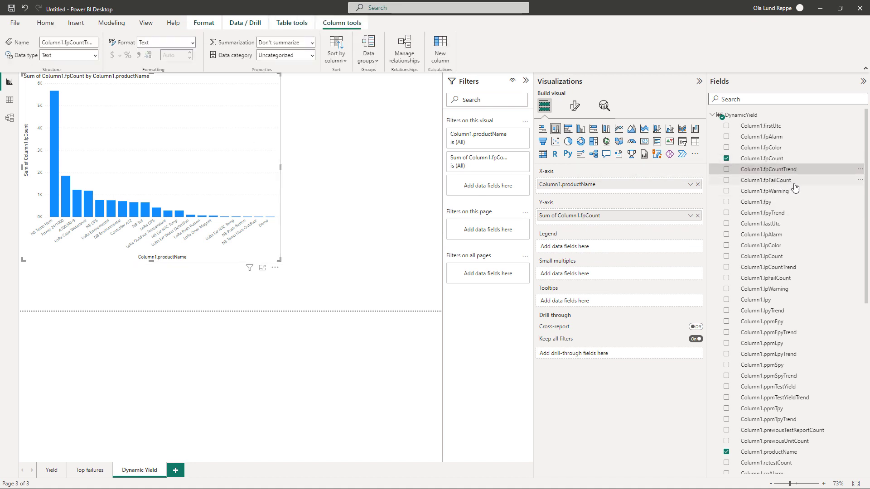
Step: Switch to Line and clustered column chart and put fpy on the Line y-axis
click(755, 201)
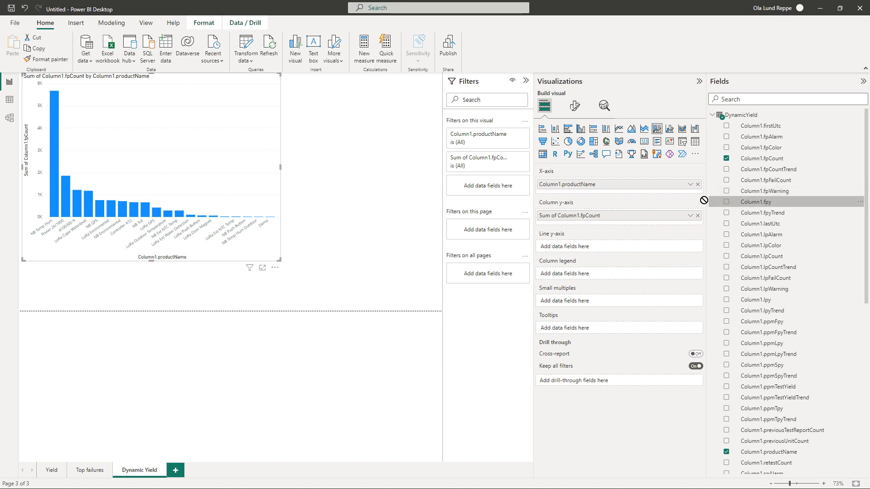
drag(761, 201, 616, 246)
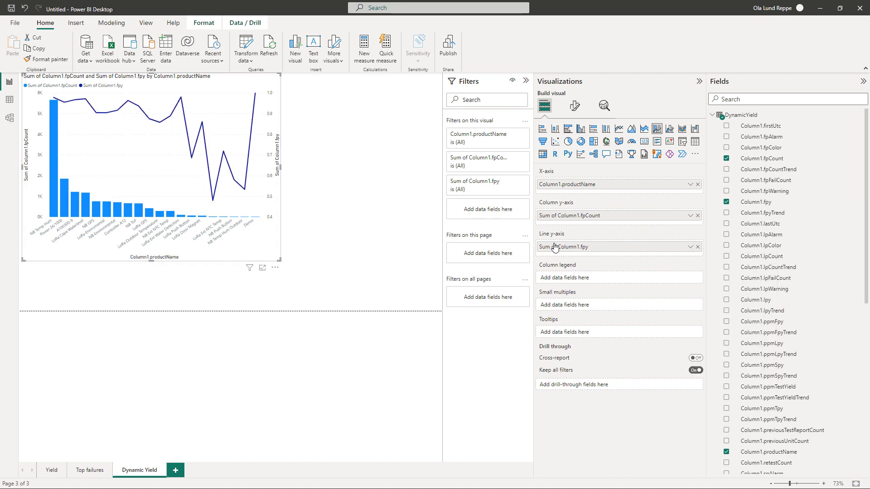
mouse_move(105, 138)
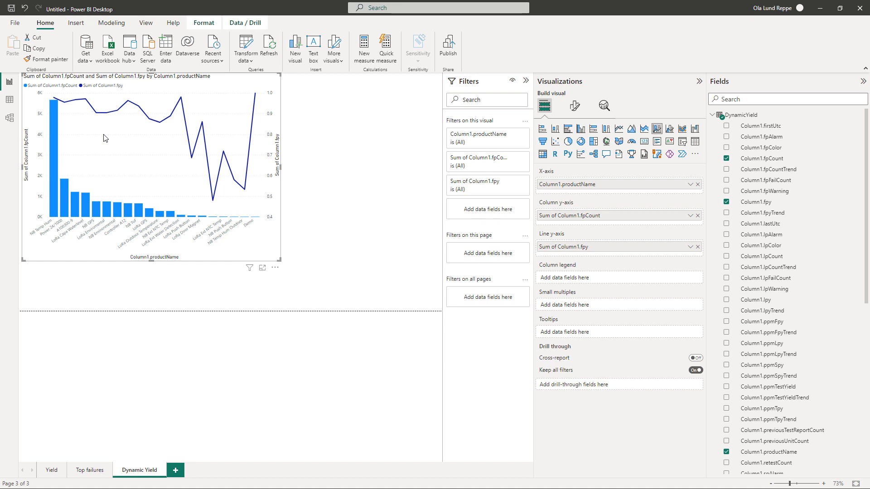
mouse_move(83, 119)
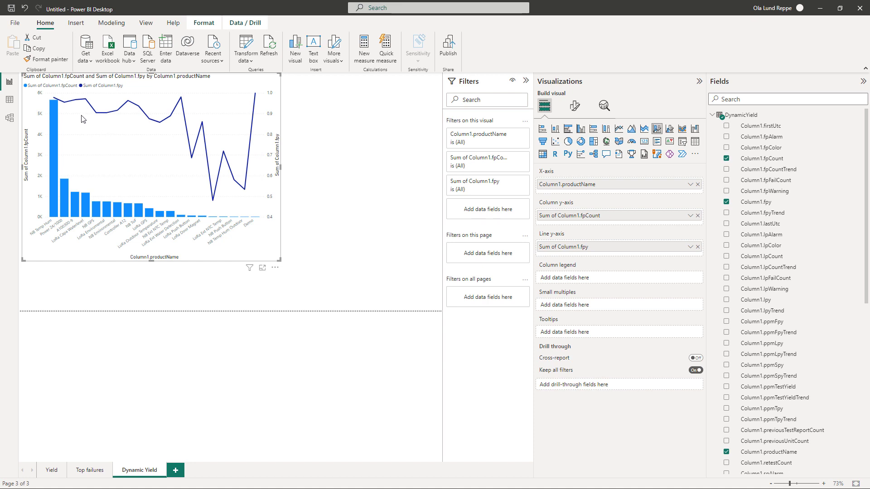
mouse_move(128, 175)
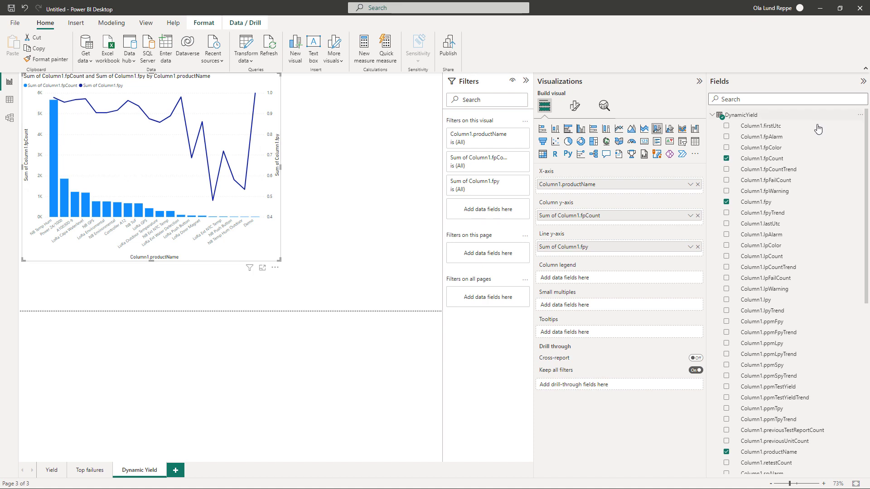
scroll(down, 3)
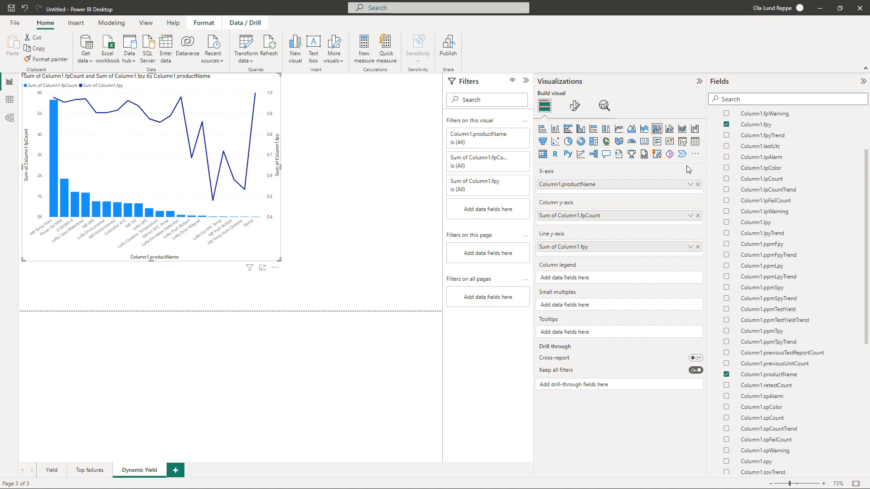
mouse_move(211, 218)
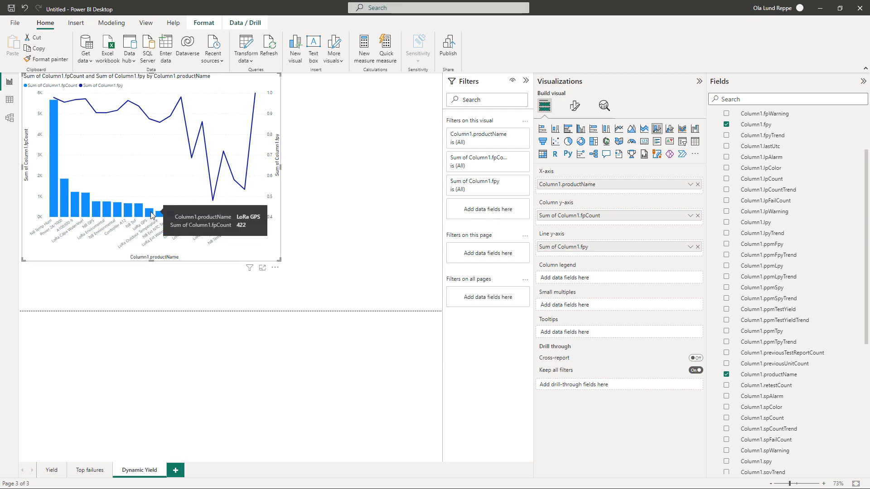
mouse_move(132, 223)
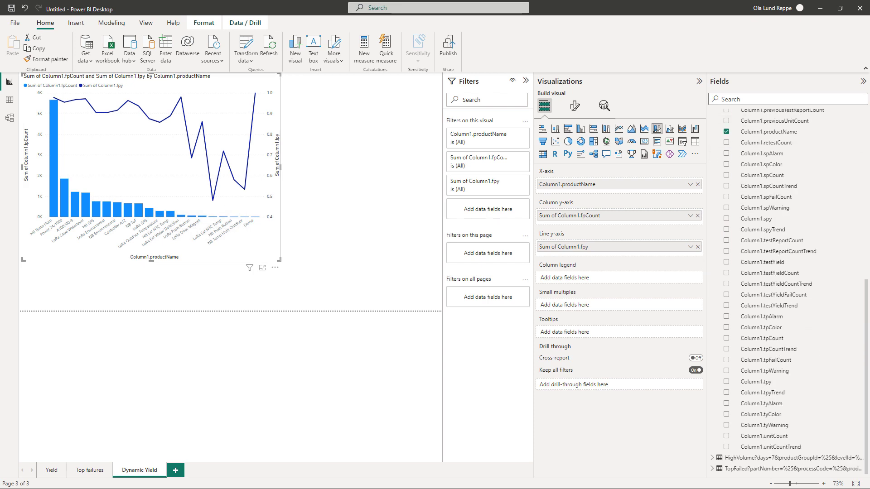
mouse_move(769, 414)
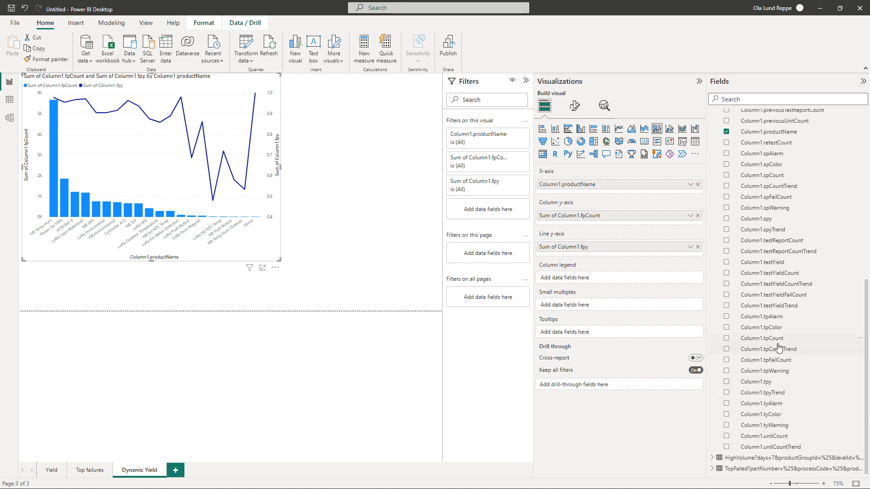
mouse_move(787, 326)
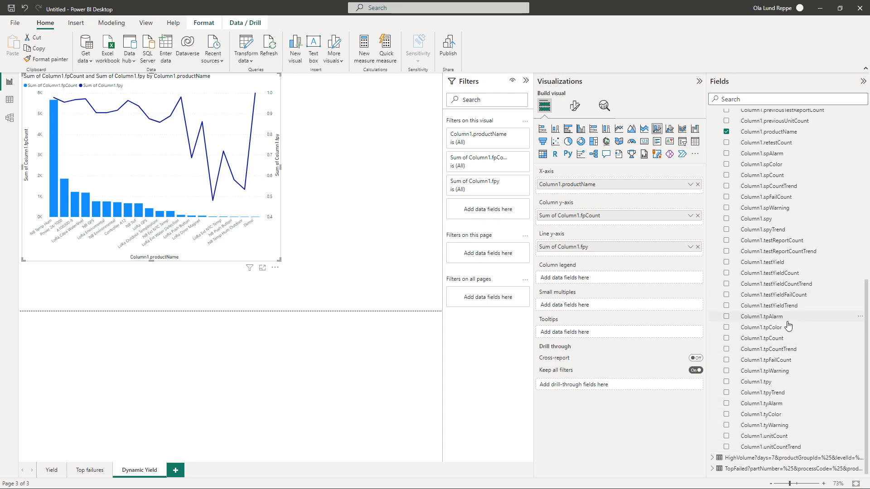
mouse_move(769, 327)
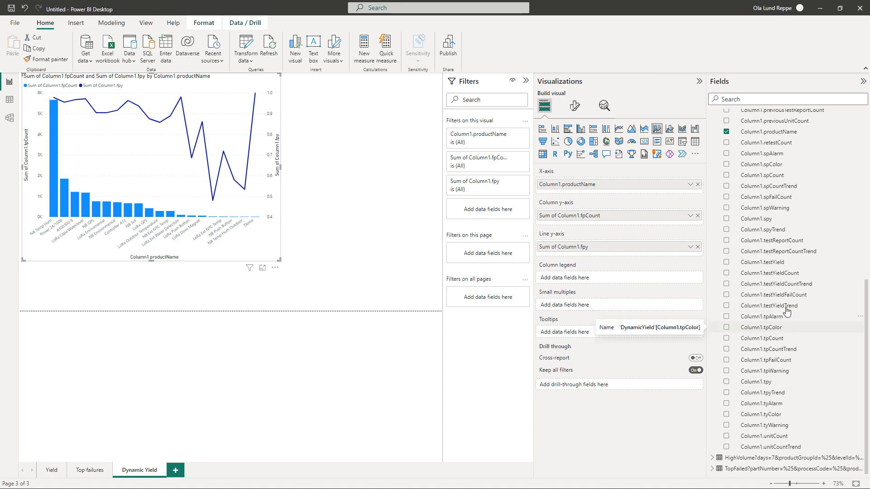
mouse_move(793, 250)
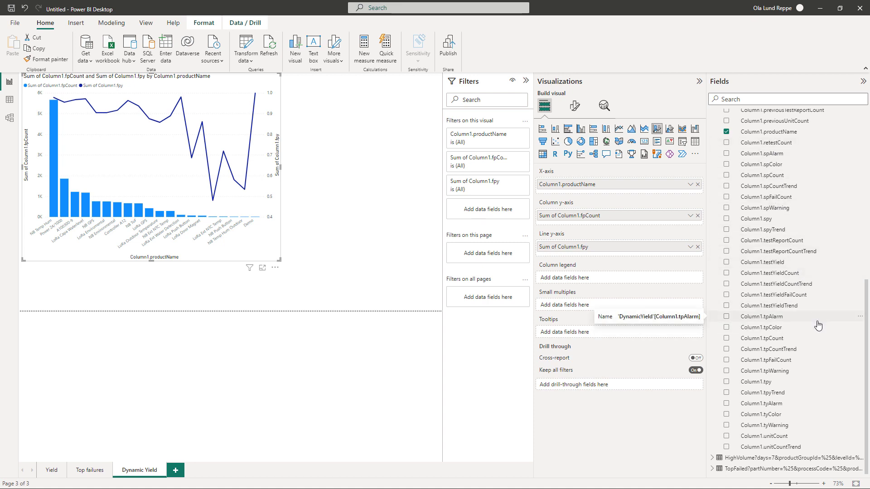
mouse_move(806, 273)
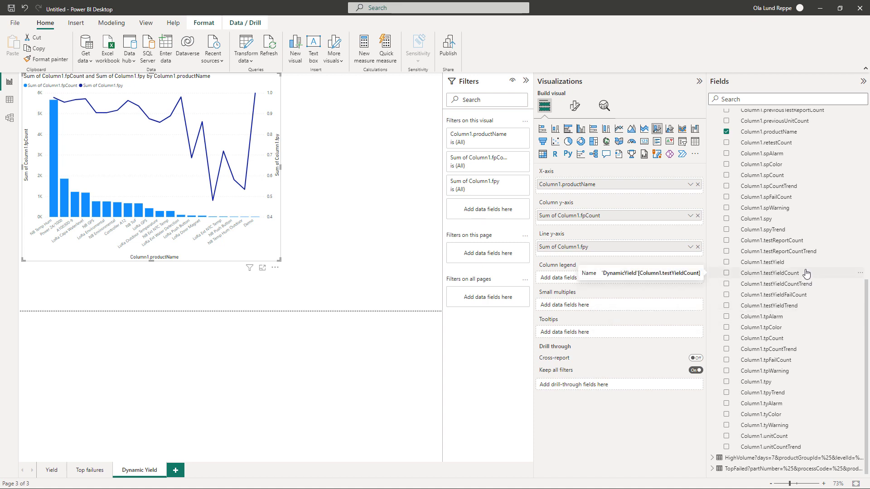
mouse_move(175, 272)
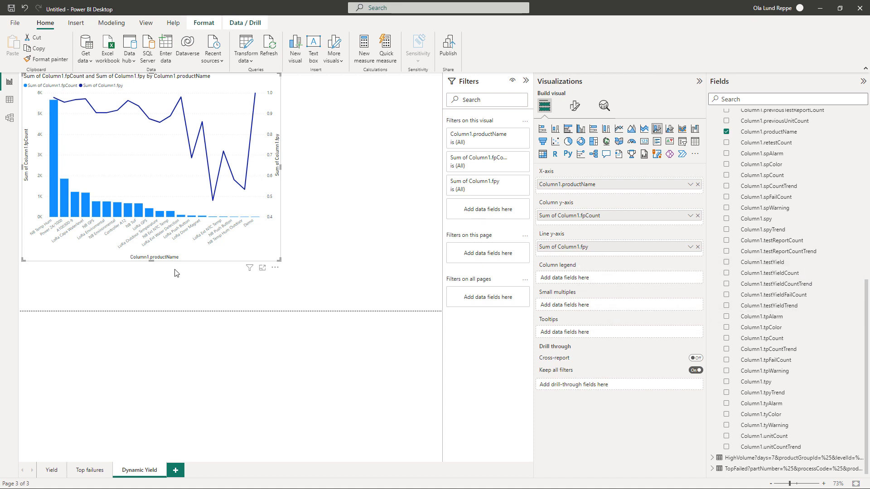
mouse_move(172, 275)
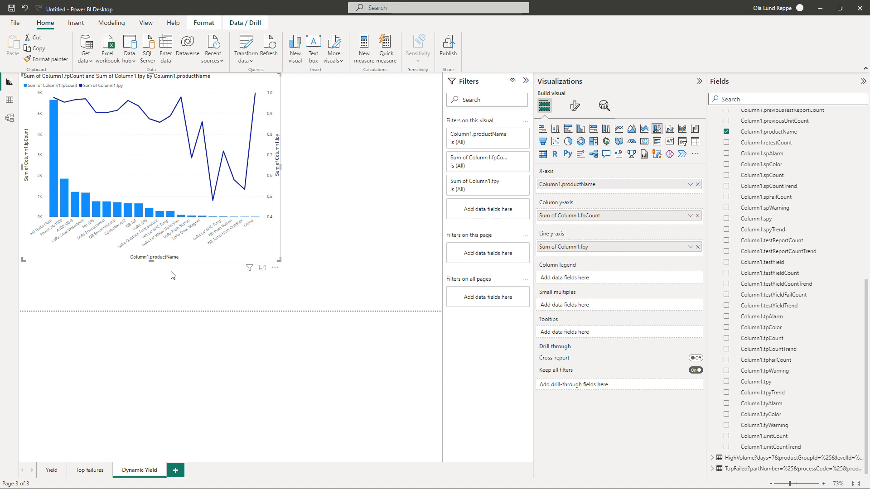
mouse_move(164, 276)
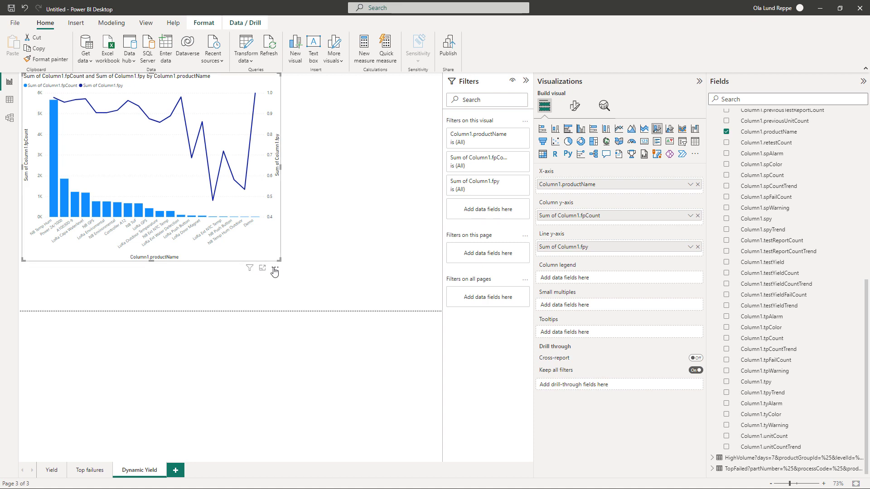
mouse_move(274, 272)
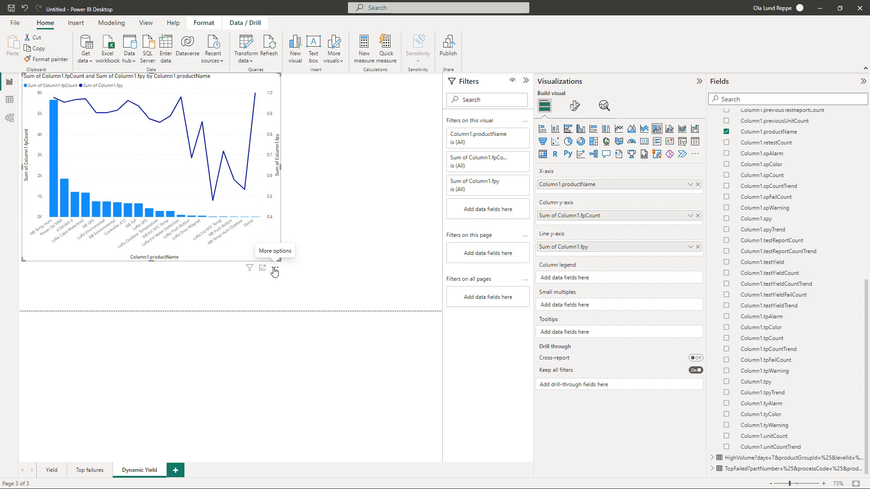